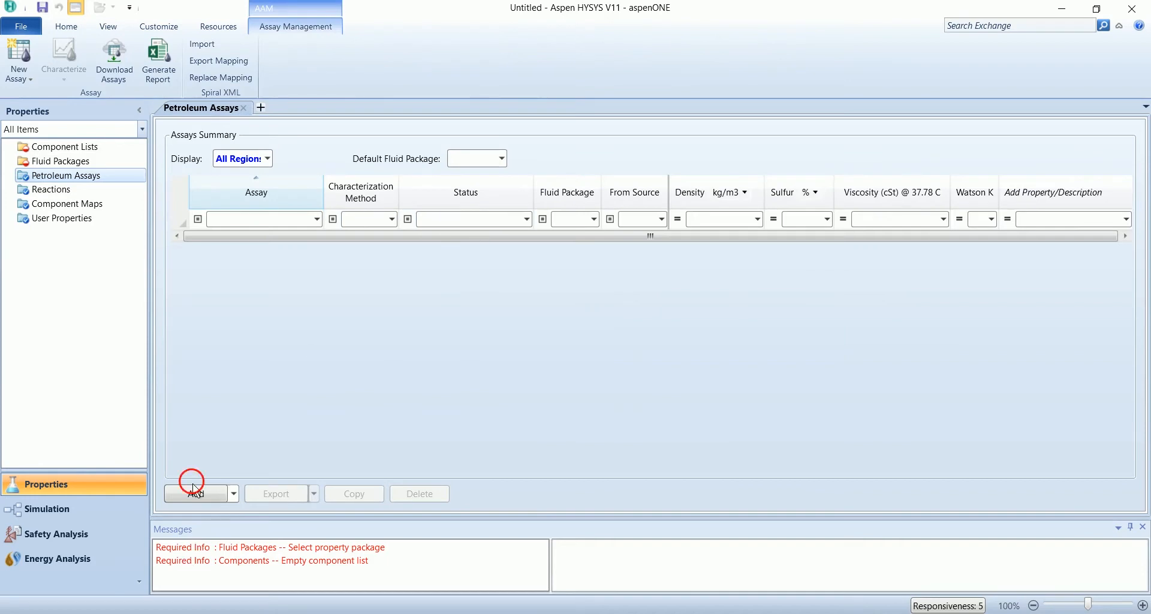
Filter the assay library to Iraq and add the Basrah Medium-1983 crude to the case.
left_click(196, 494)
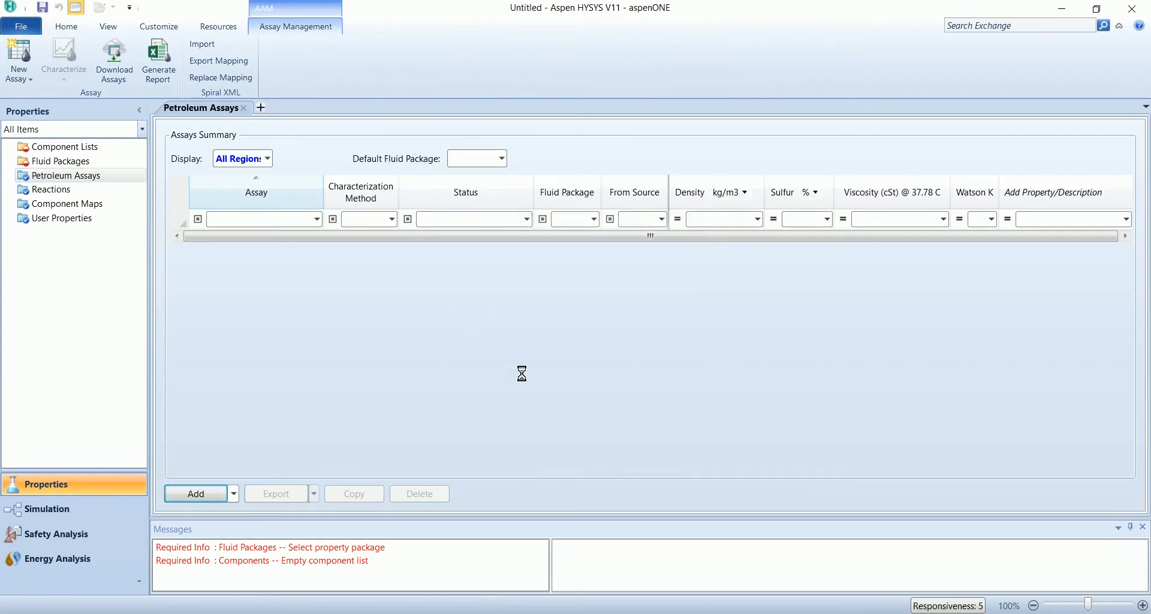
left_click(195, 493)
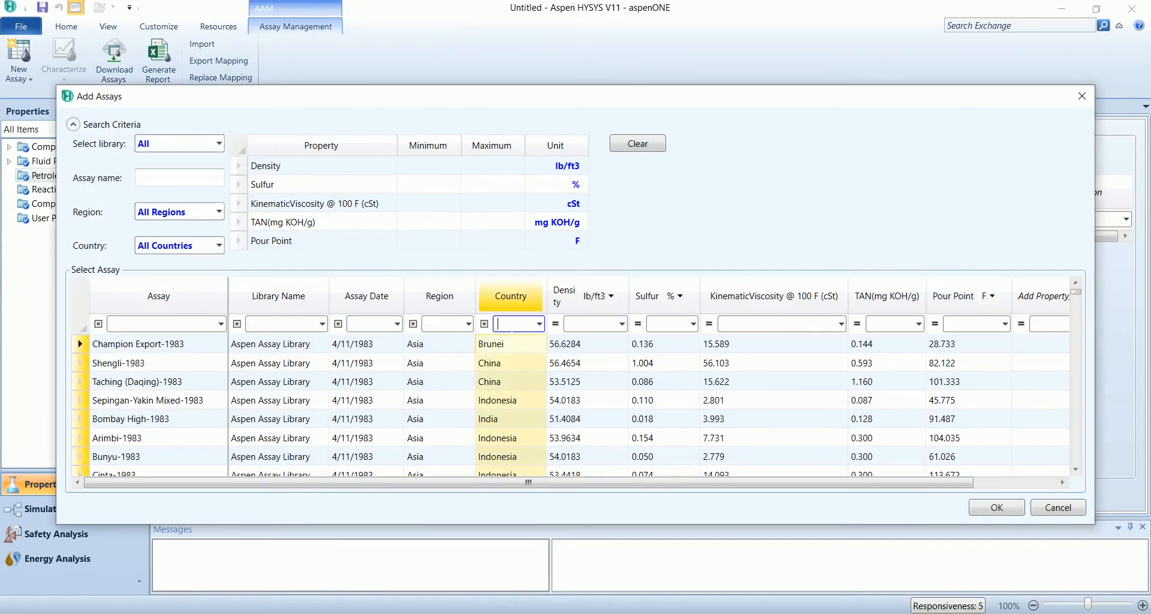
type("iraq")
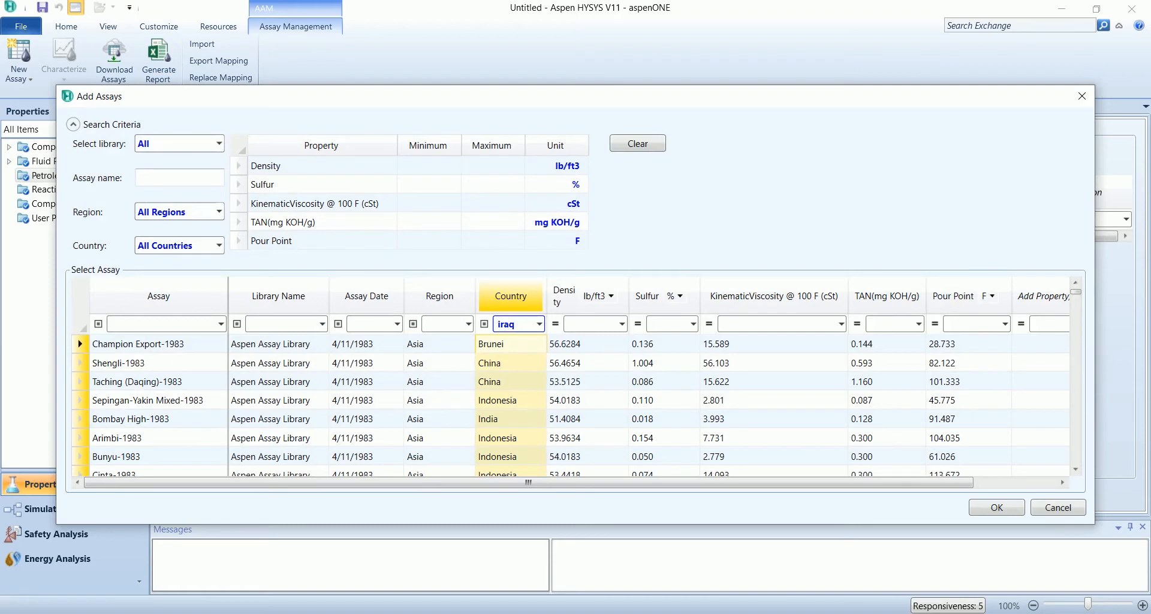
left_click(511, 324)
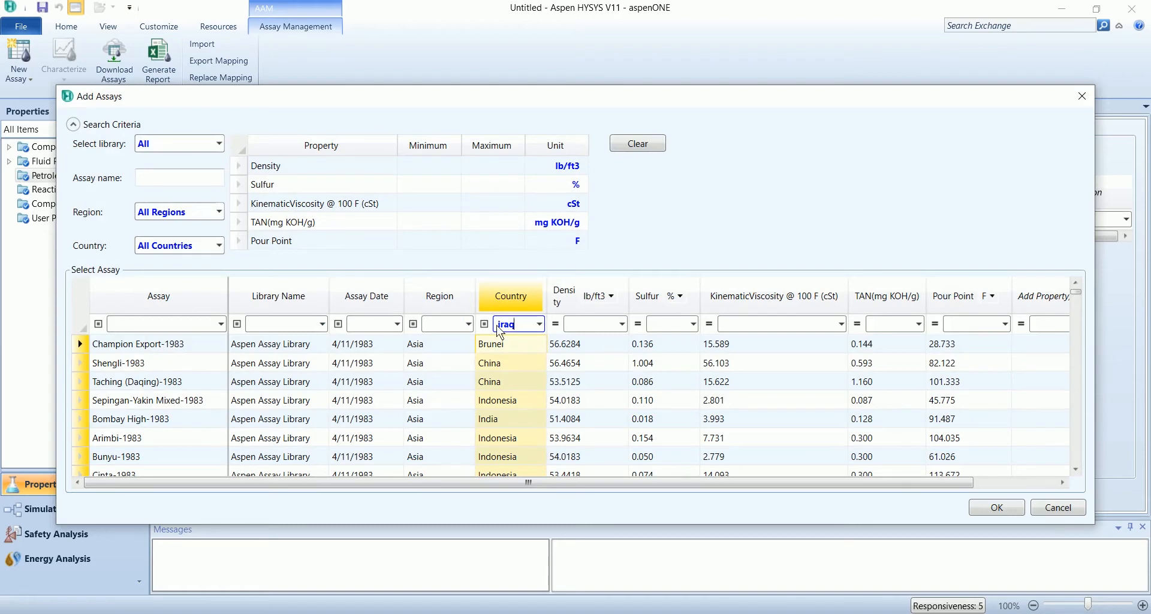
key("Enter")
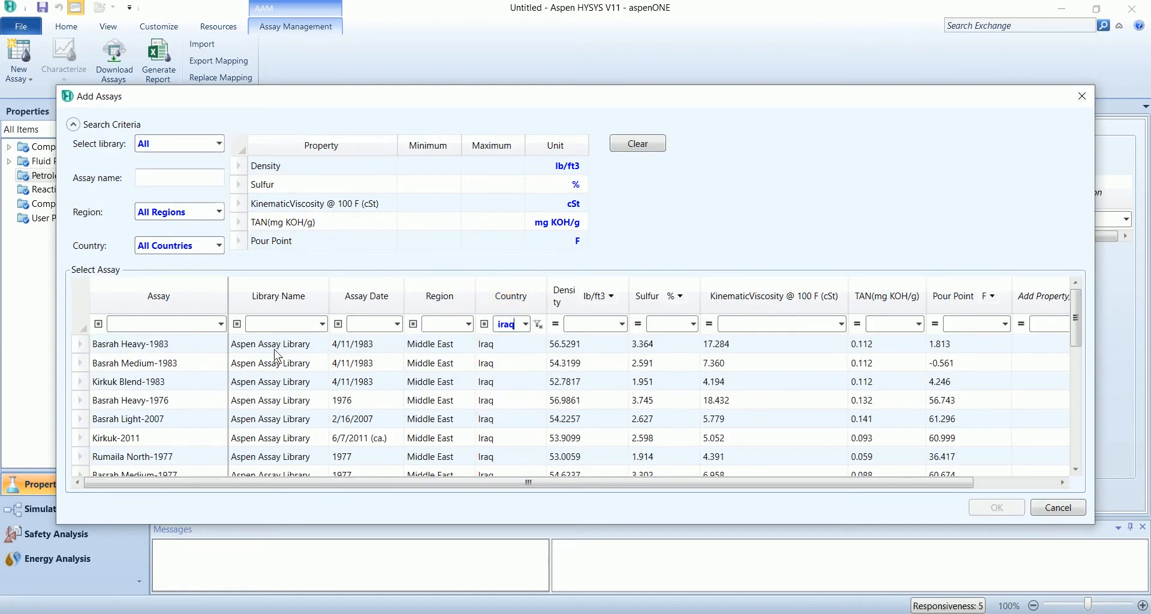
left_click(134, 363)
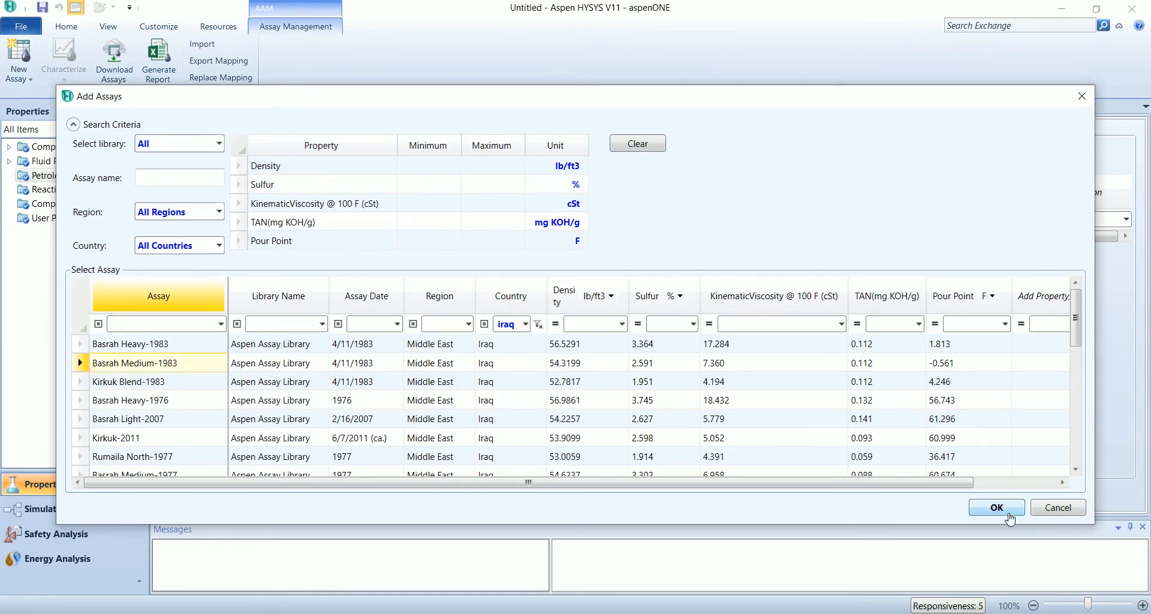
left_click(996, 507)
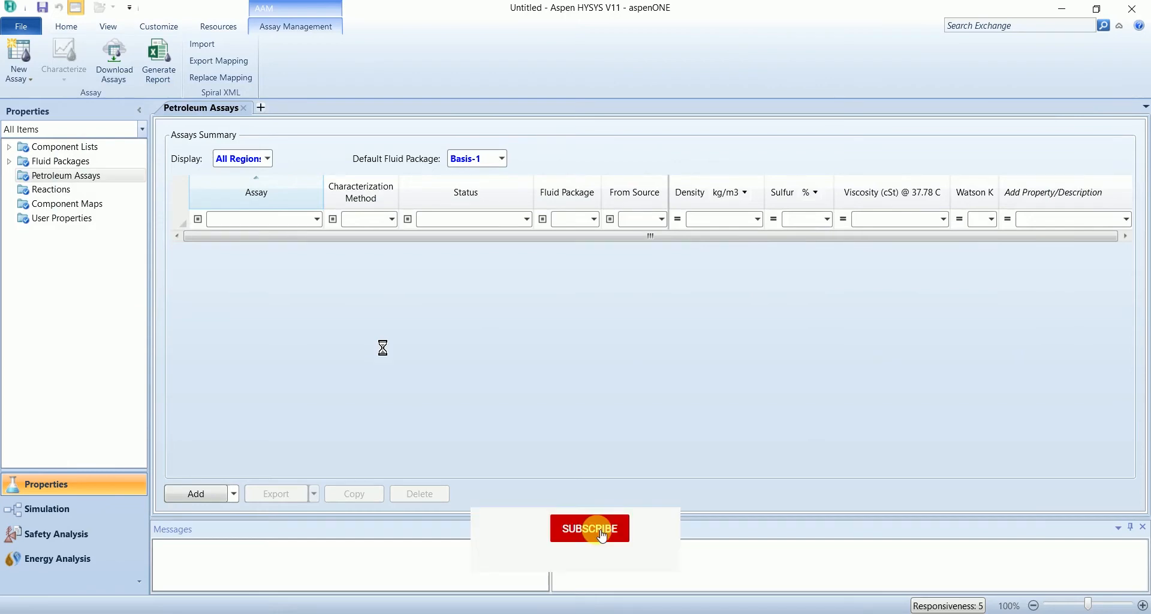
Enter the simulation environment and show the Manipulator palette for a Petroleum Feeder.
left_click(590, 529)
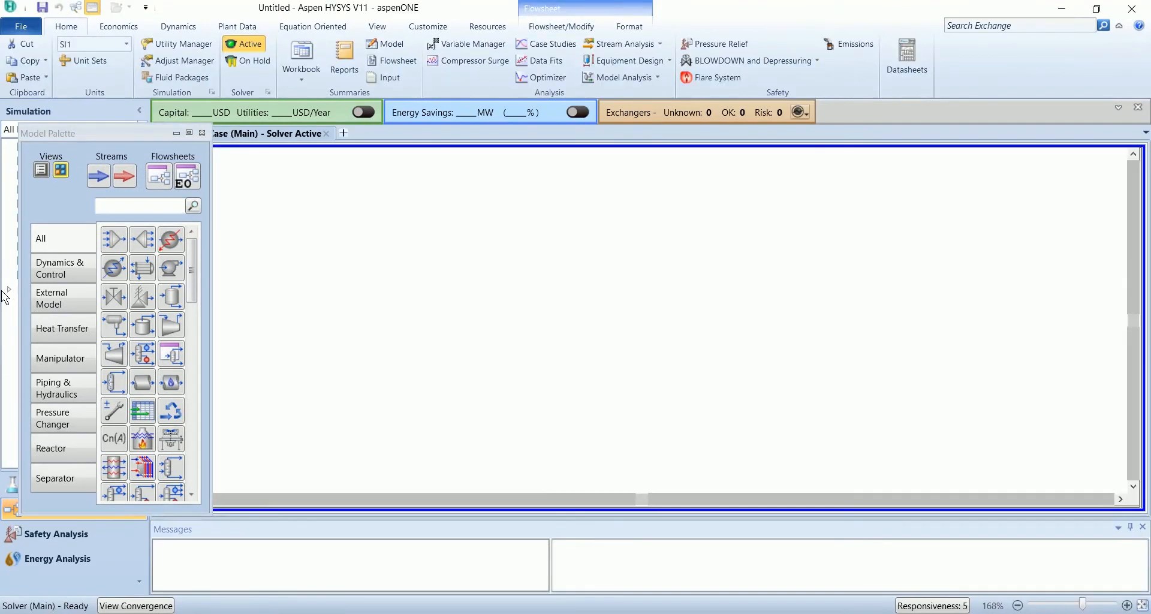
mouse_move(249, 463)
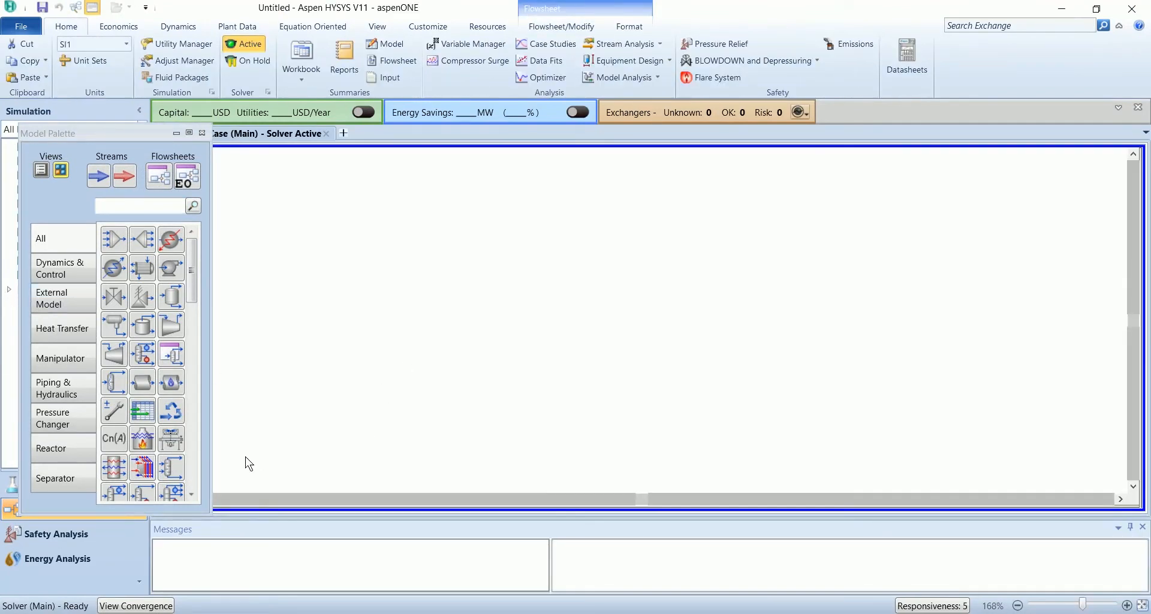
left_click(60, 359)
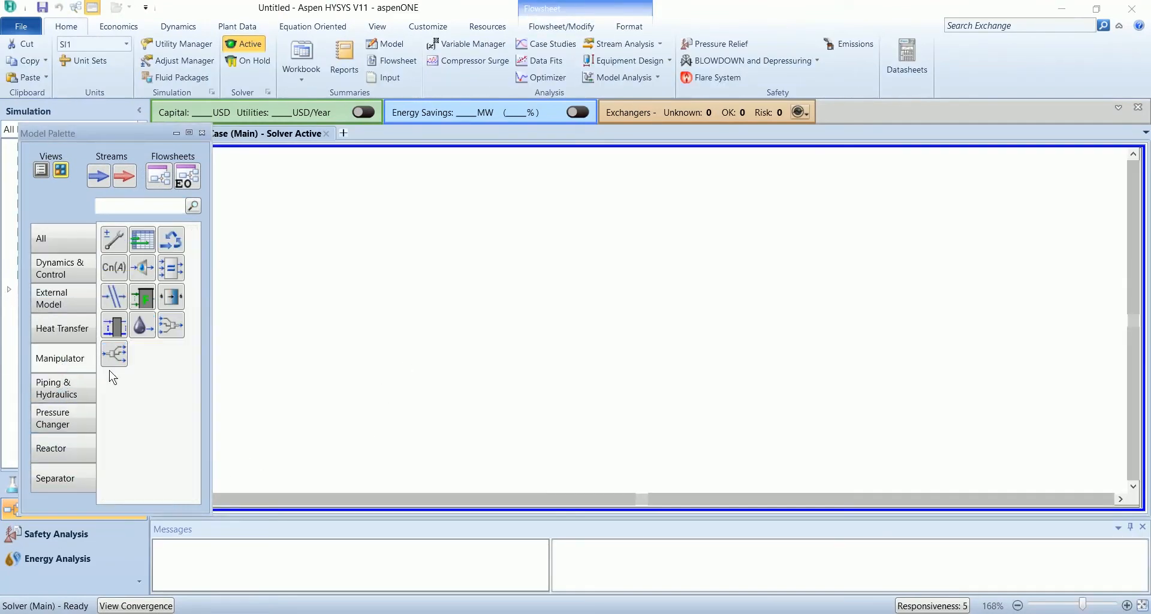
mouse_move(144, 297)
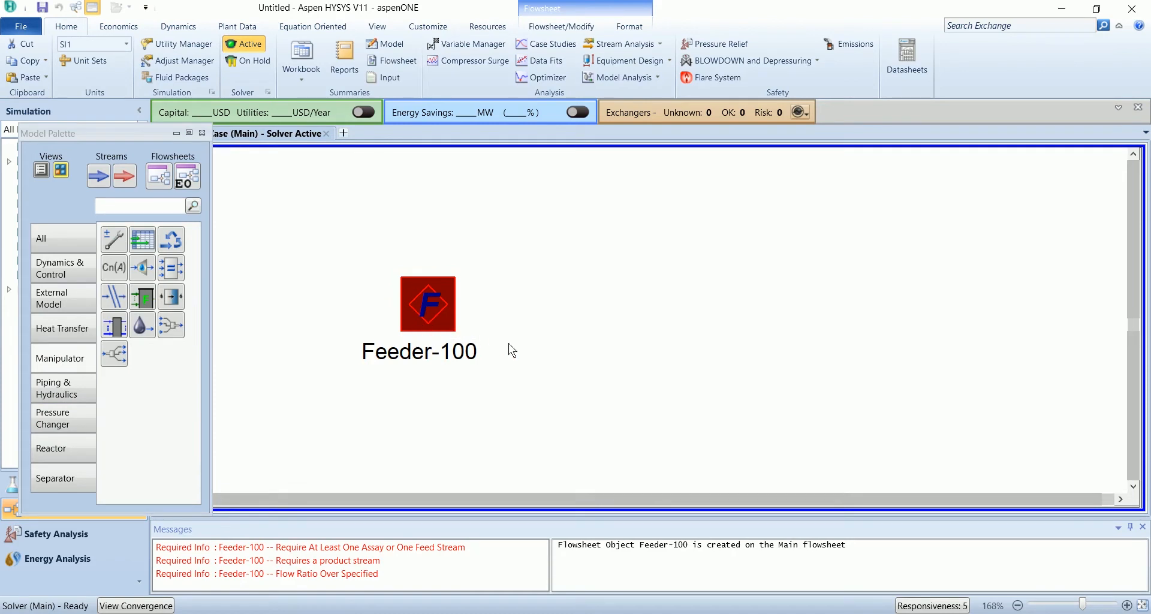
mouse_move(508, 376)
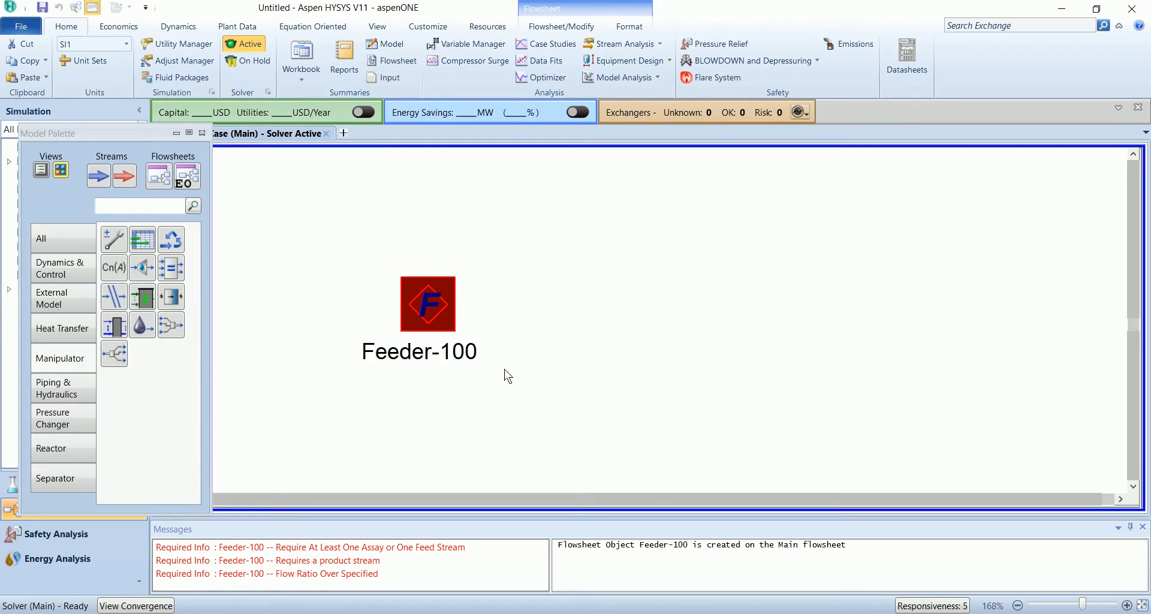
mouse_move(493, 370)
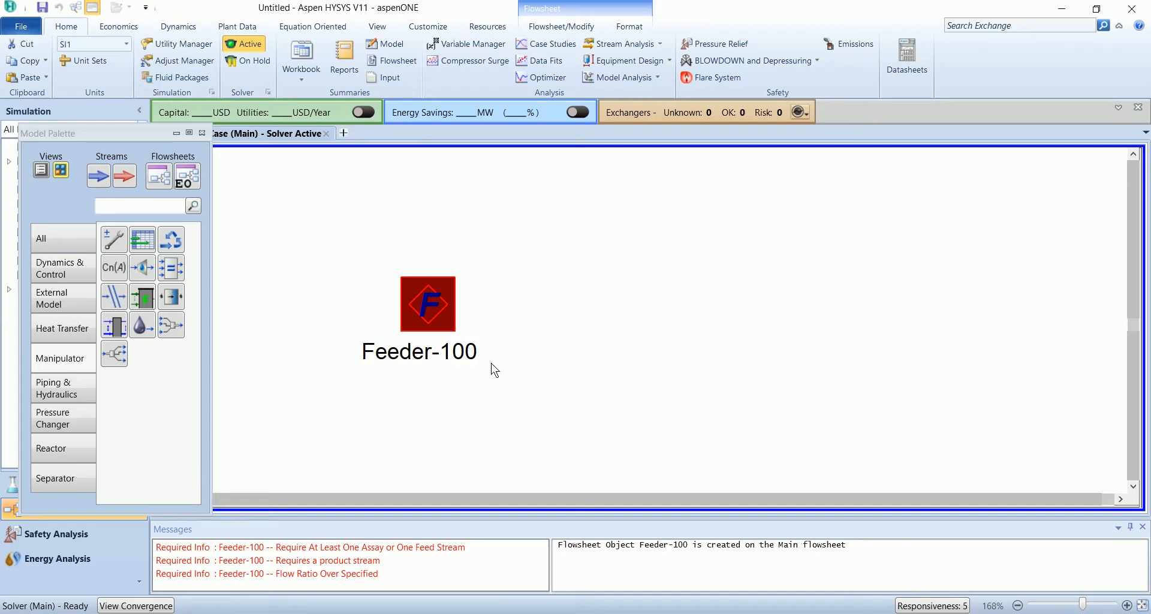
Feed Basrah Medium-1983 through Feeder-100 into a product stream named Feed.
double_click(426, 303)
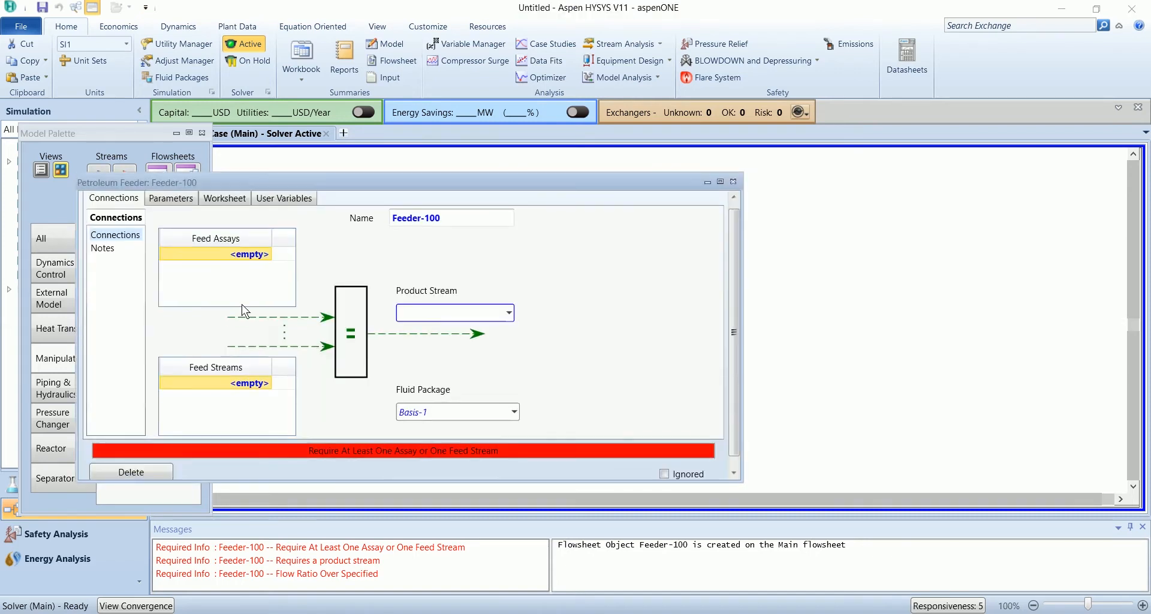
left_click(240, 254)
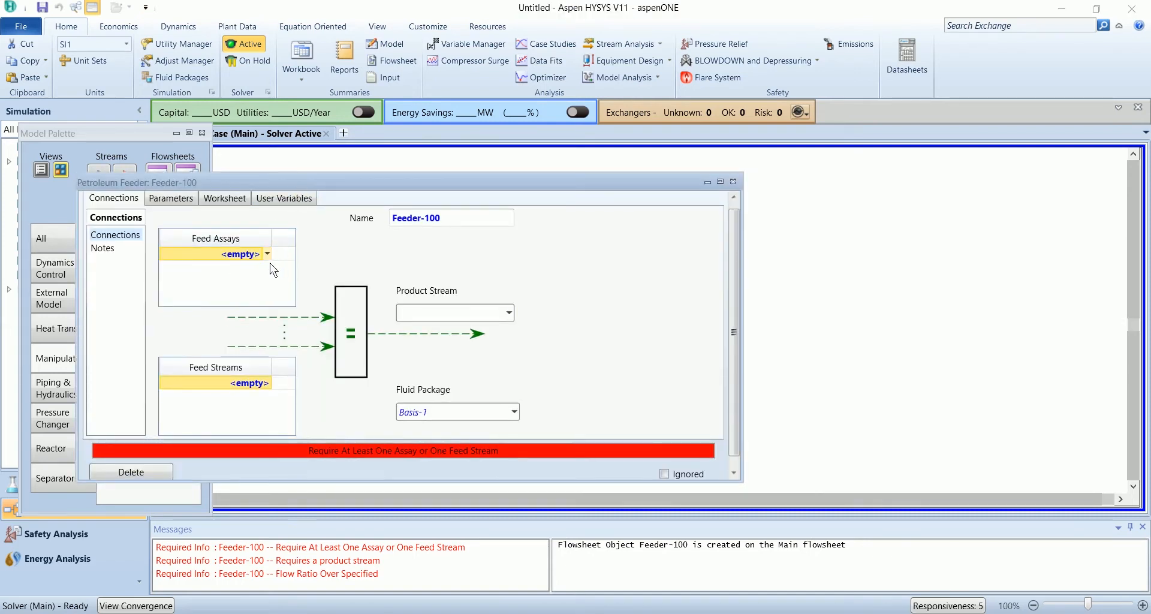
left_click(266, 254)
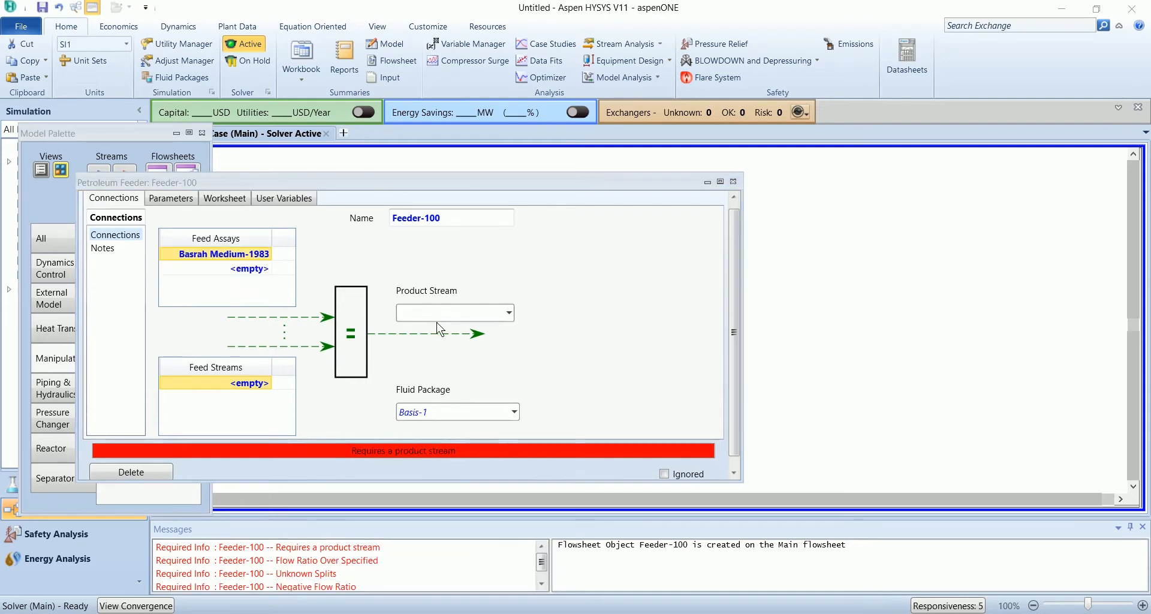
type("Fee")
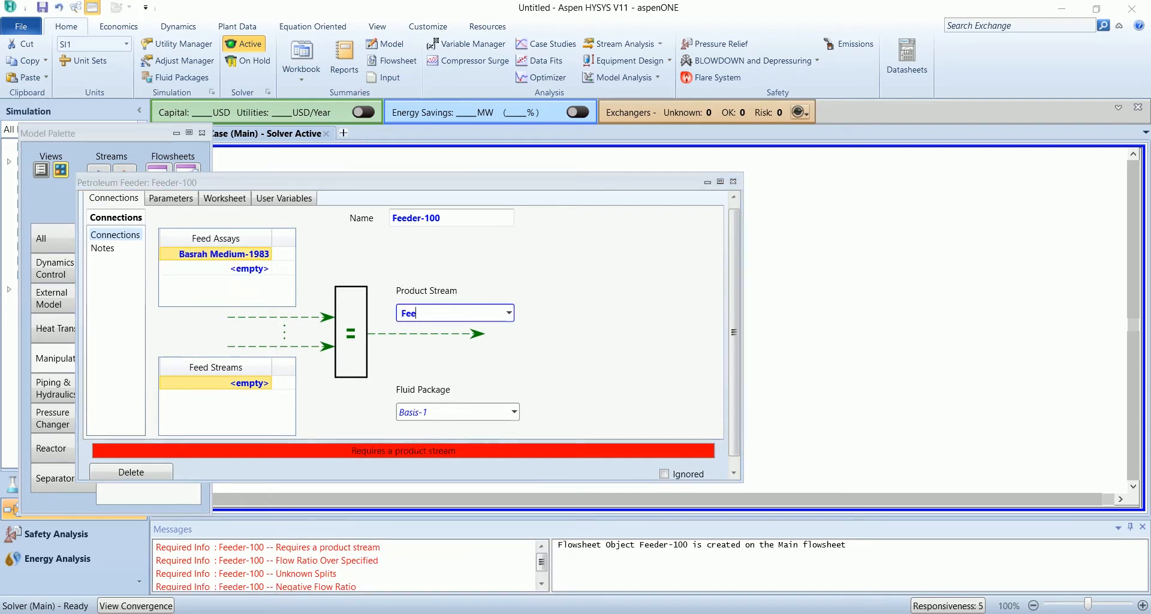
type("d")
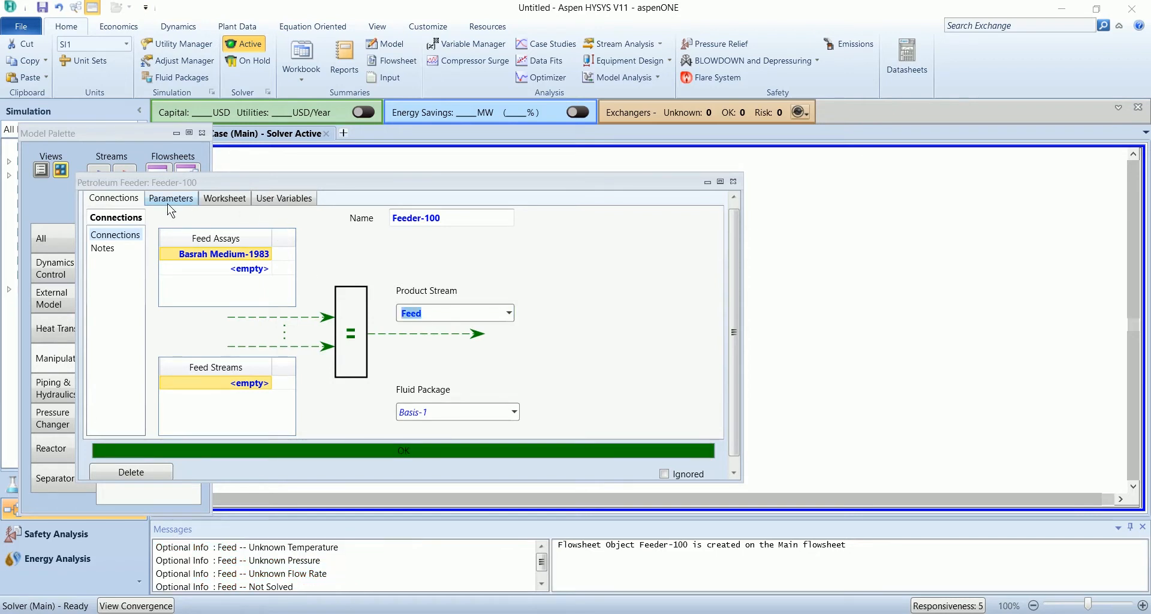
Set the feeder's final boiling point to 750 °C and close its settings.
left_click(170, 197)
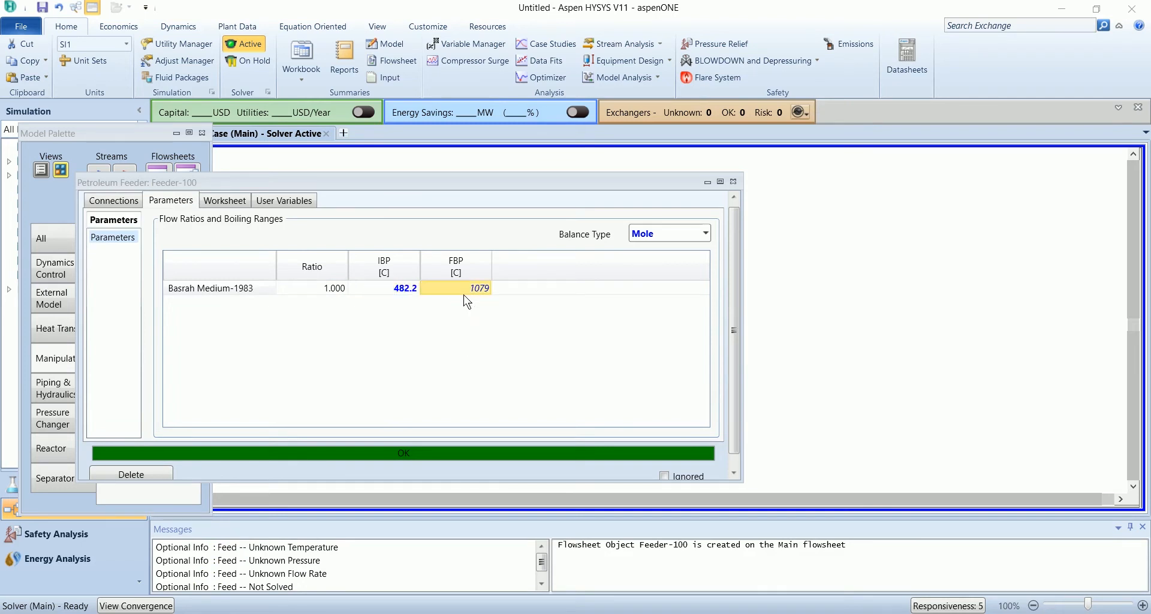
type("750.0")
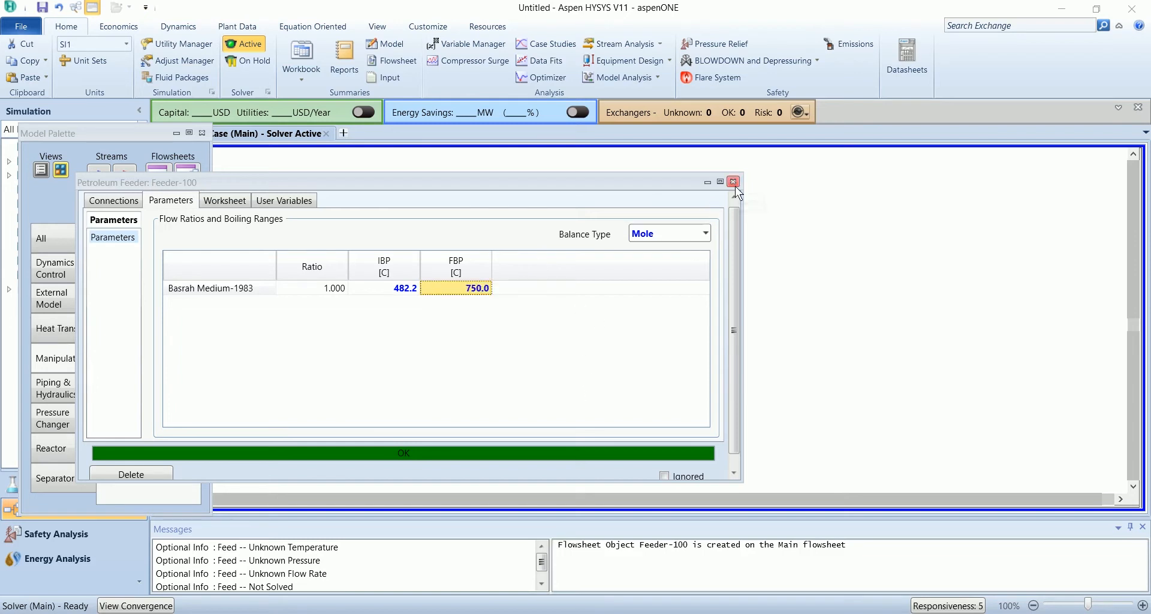
left_click(732, 182)
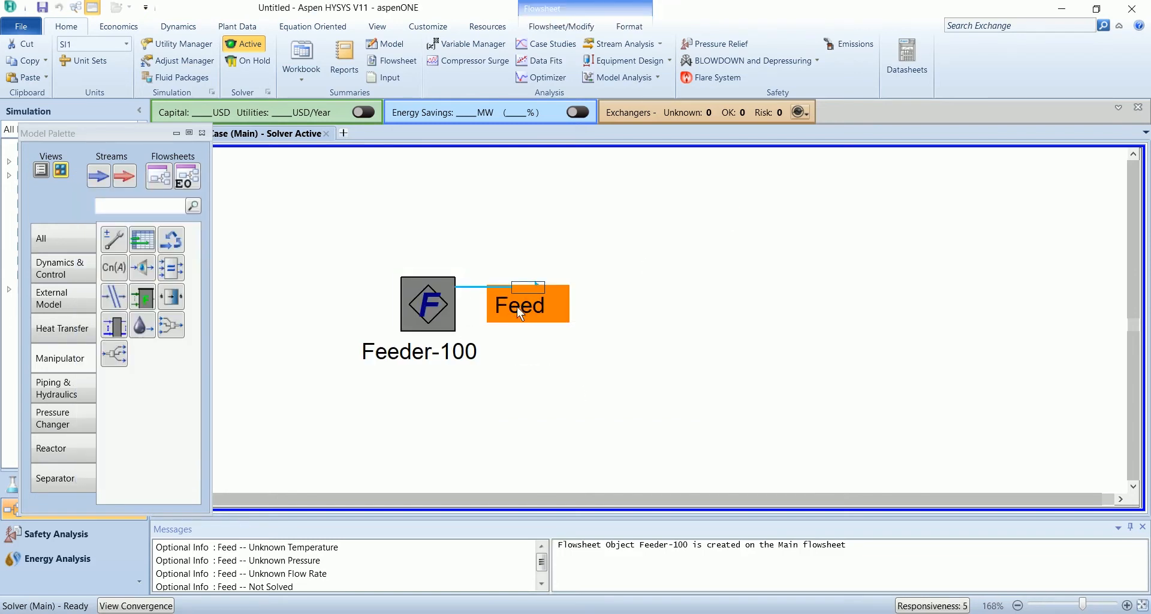
Review the Feed composition and set its temperature to 395 °C.
double_click(519, 305)
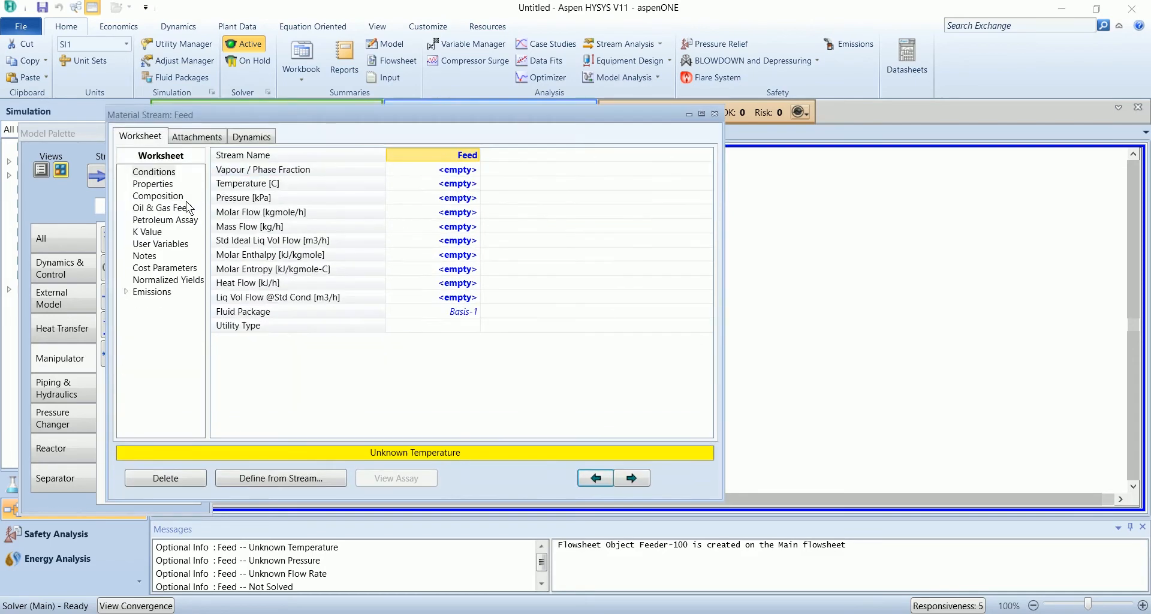
left_click(158, 197)
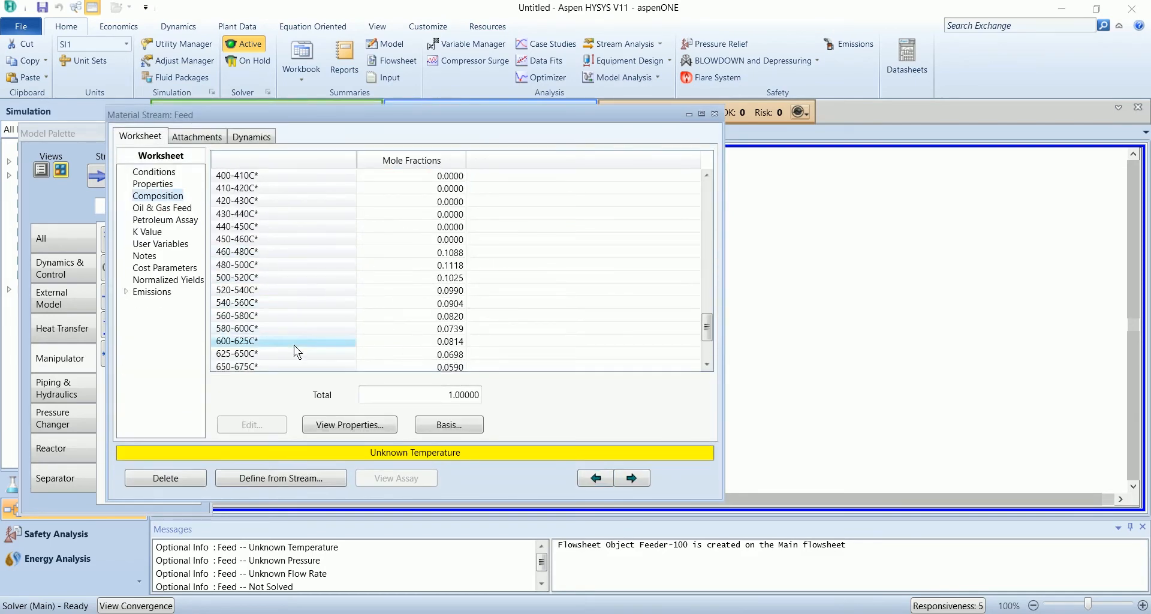
scroll("down", 3)
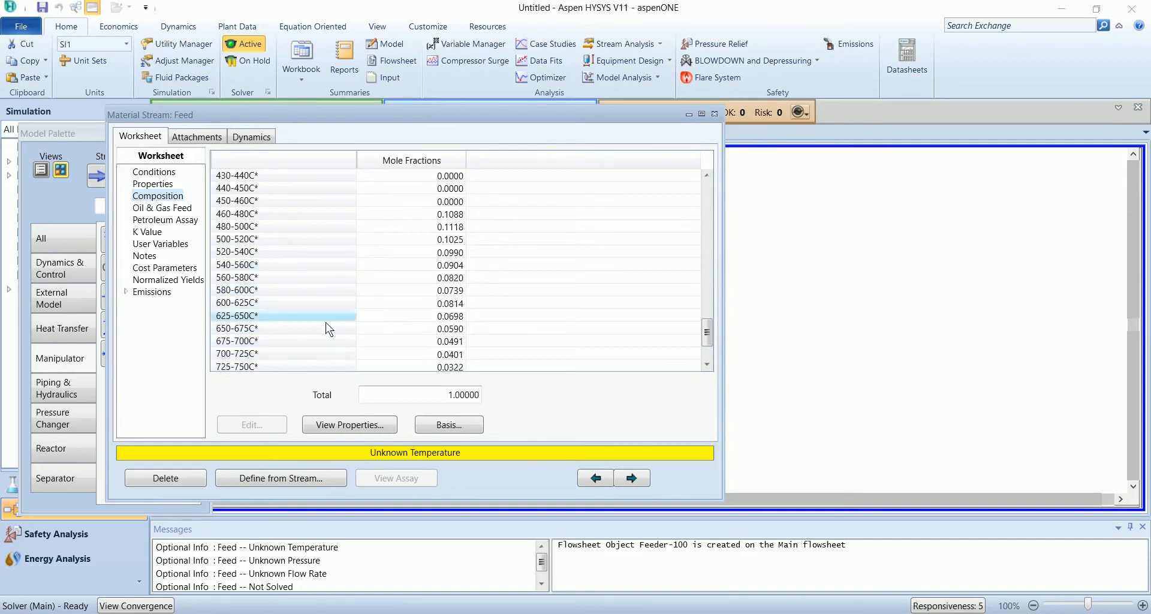
left_click(153, 172)
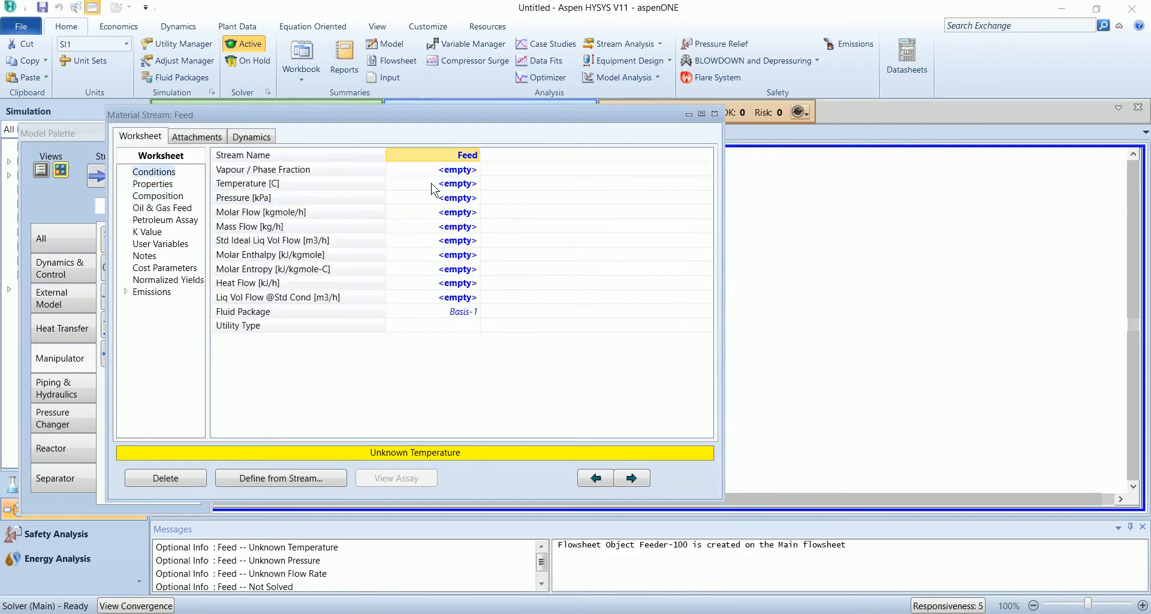
left_click(457, 184)
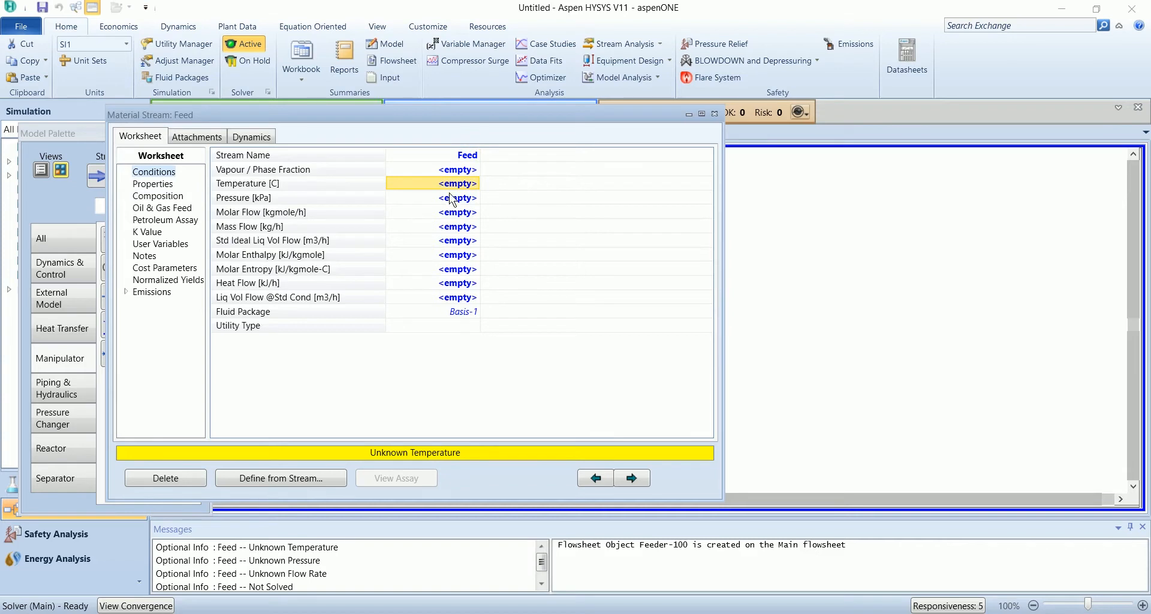
type("395.0")
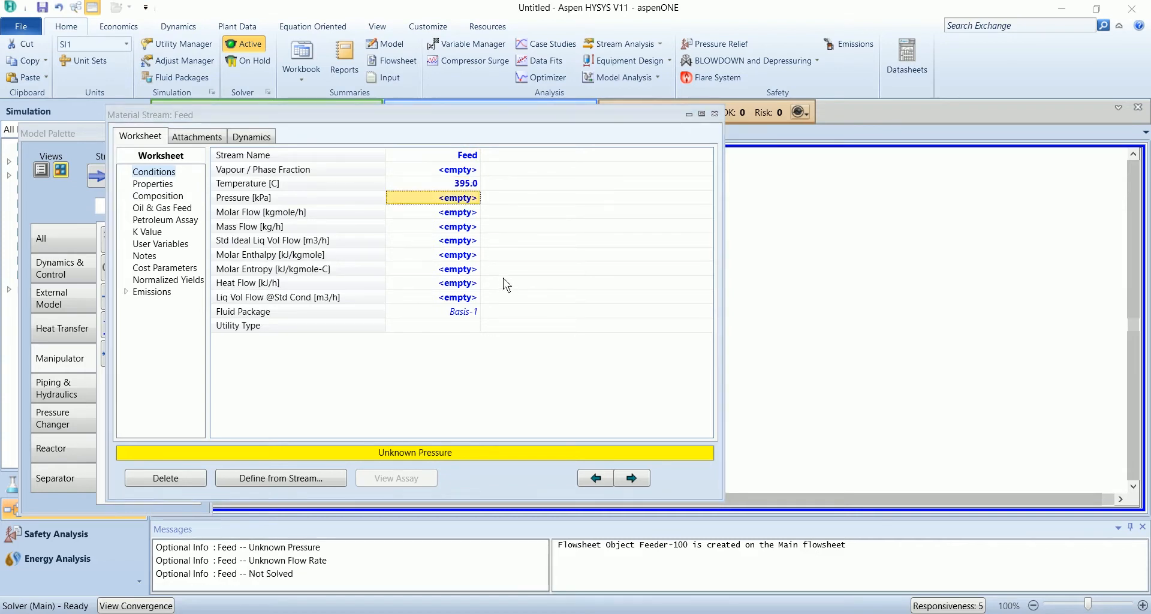
Switch to EuroSI units and set Feed to 200 bar so the stream solves, then close it.
left_click(127, 43)
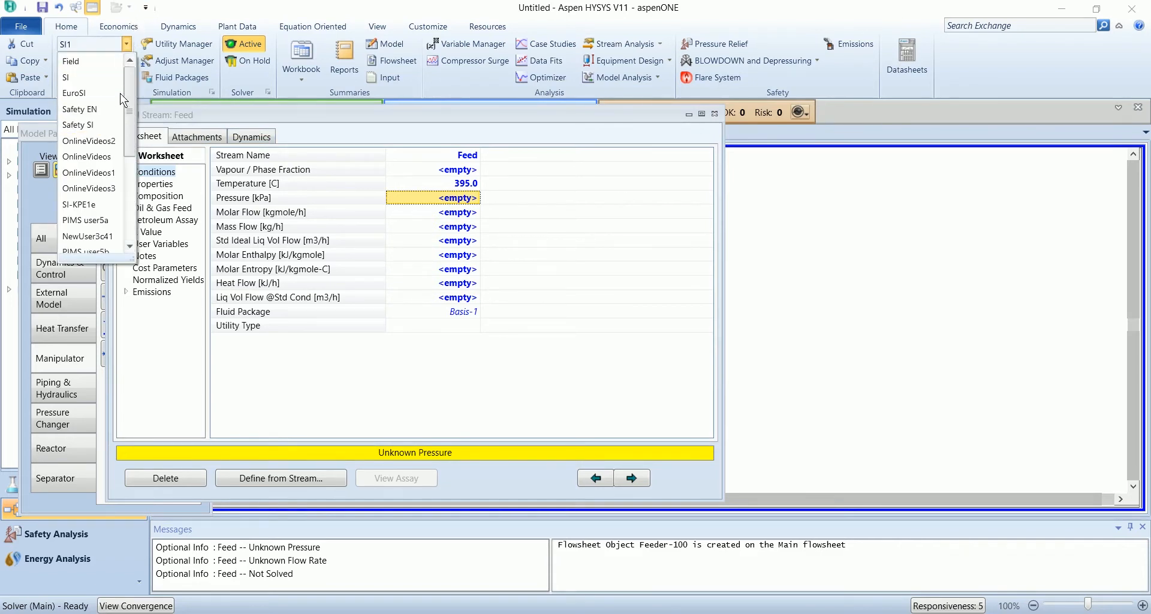
left_click(74, 93)
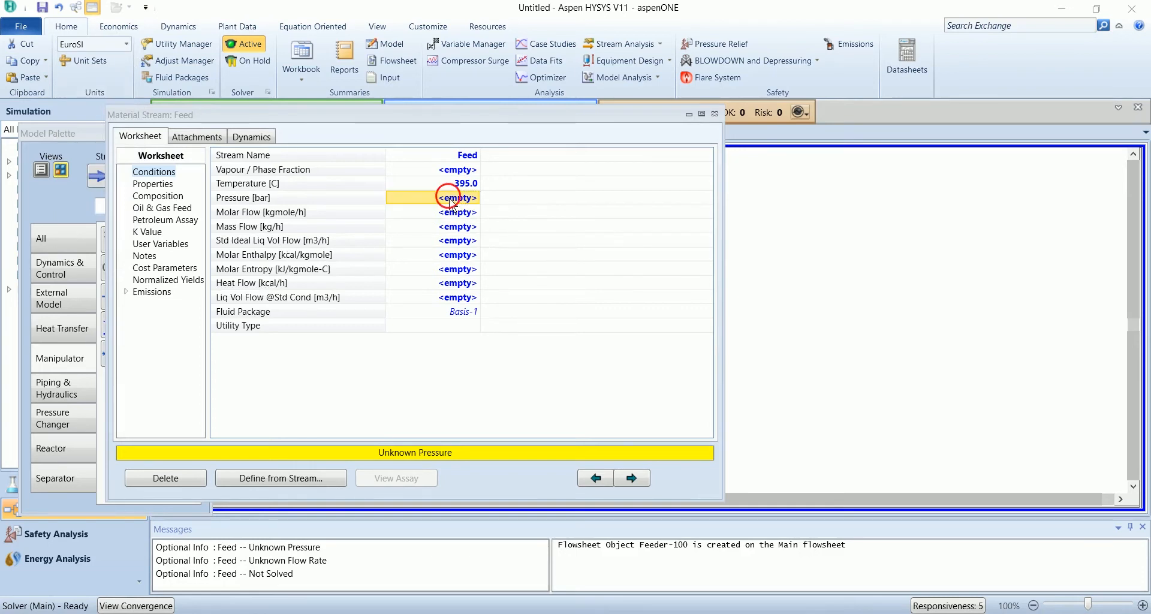
type("200.0")
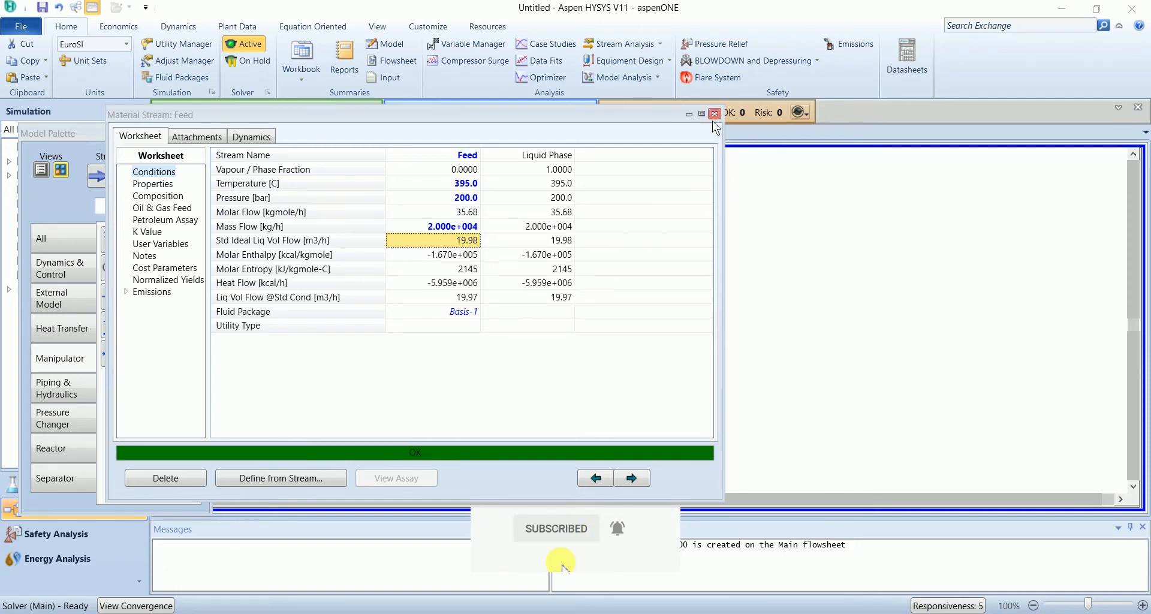
left_click(713, 114)
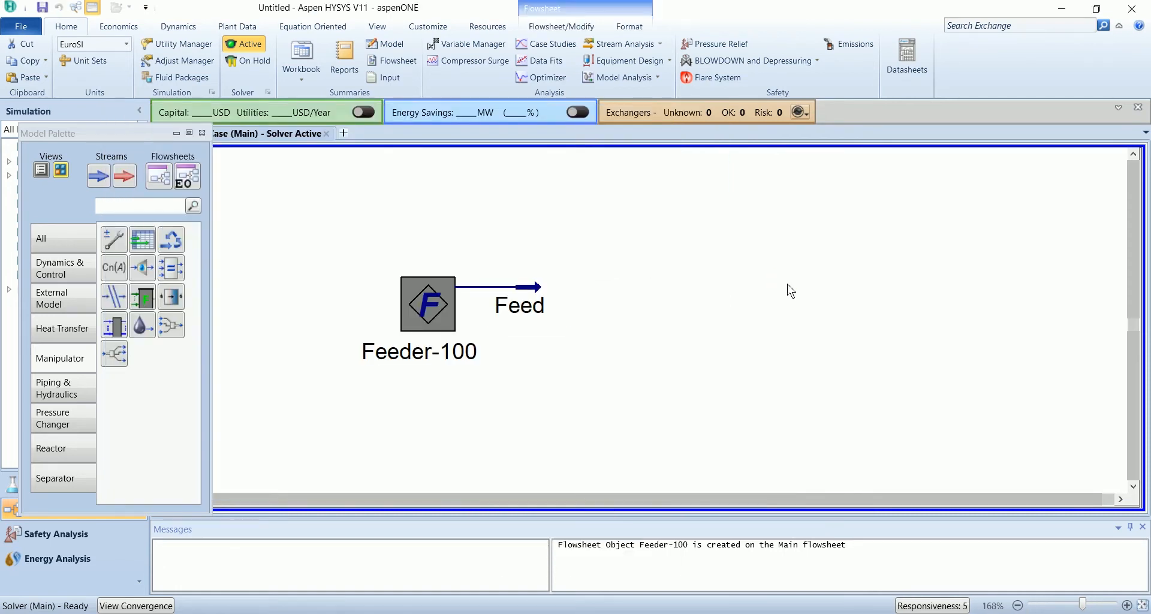
mouse_move(265, 315)
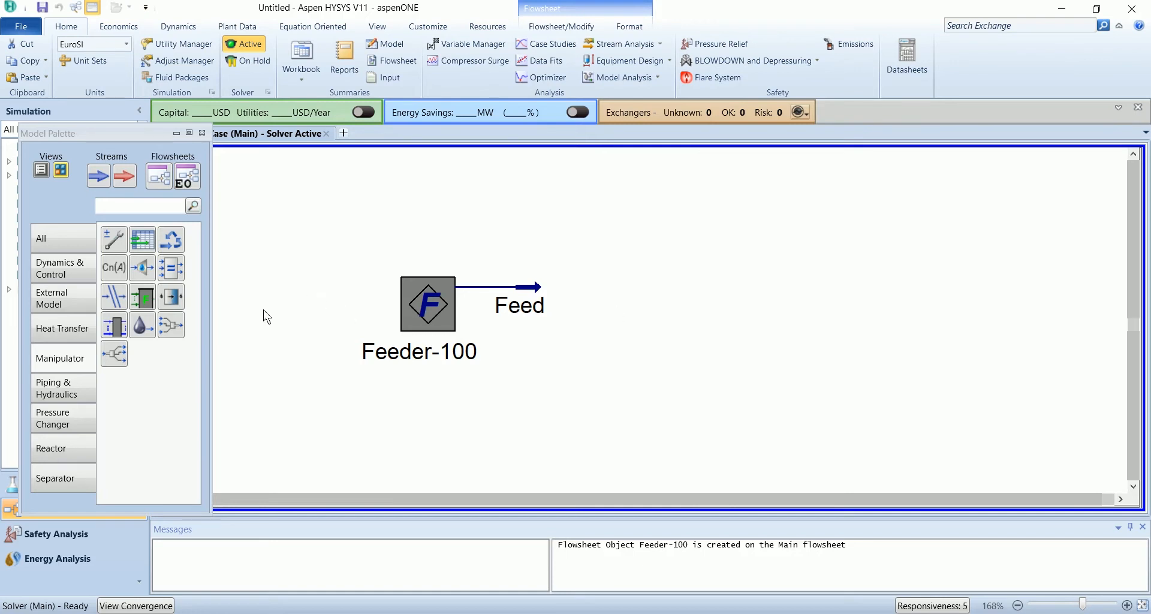
Place MIX-100 and T-100 from the Separator palette, with MIX-100 taking Feed and producing To COl.
left_click(55, 478)
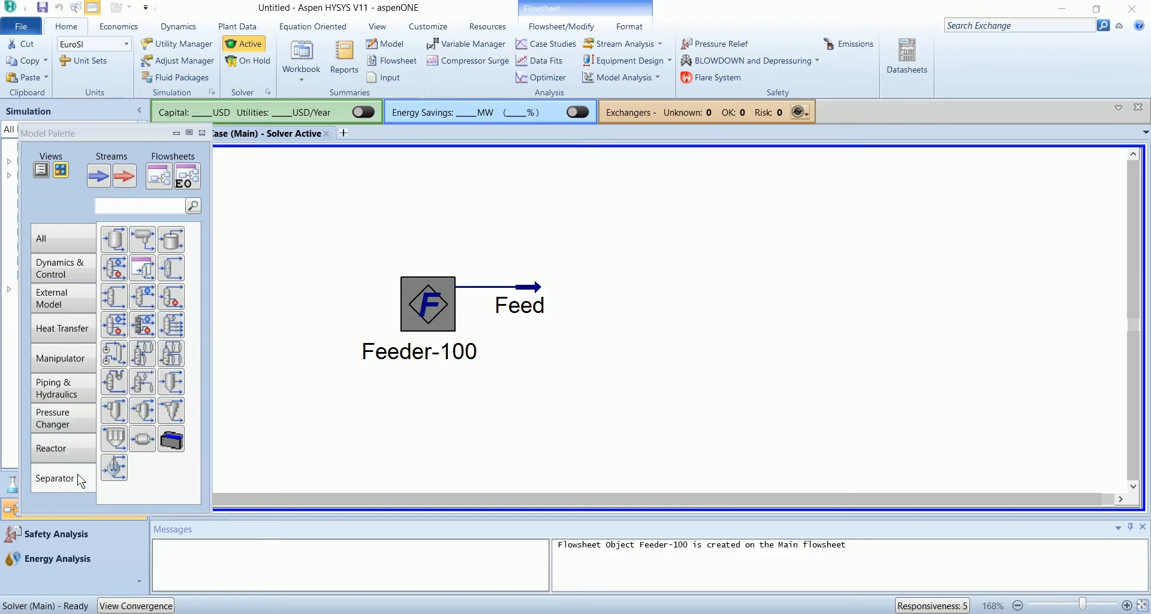
mouse_move(171, 325)
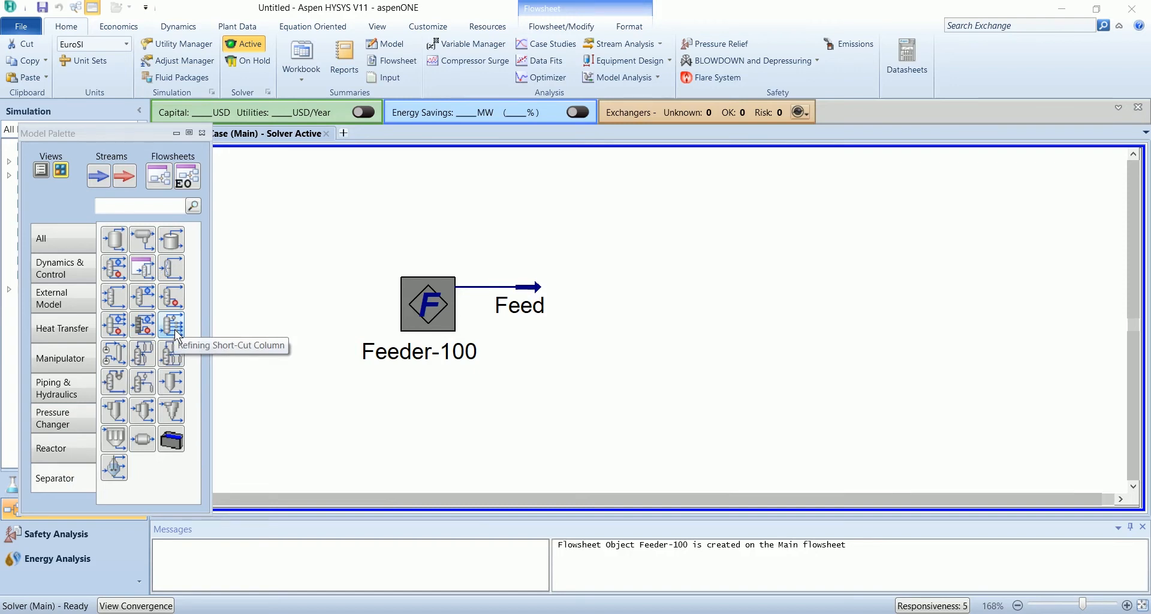
mouse_move(641, 384)
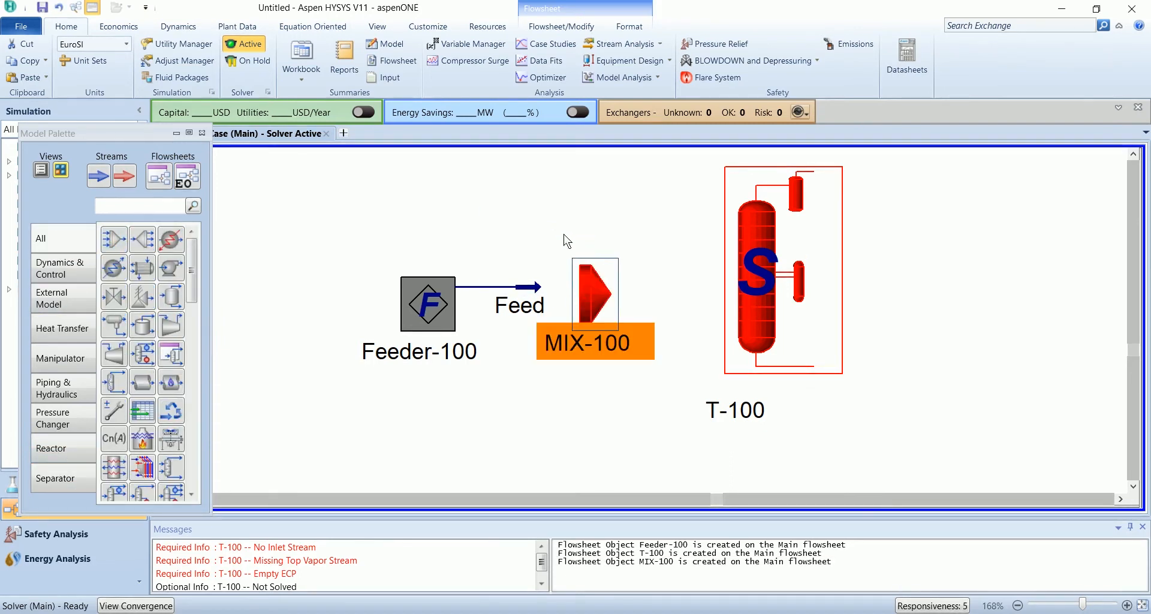
double_click(594, 294)
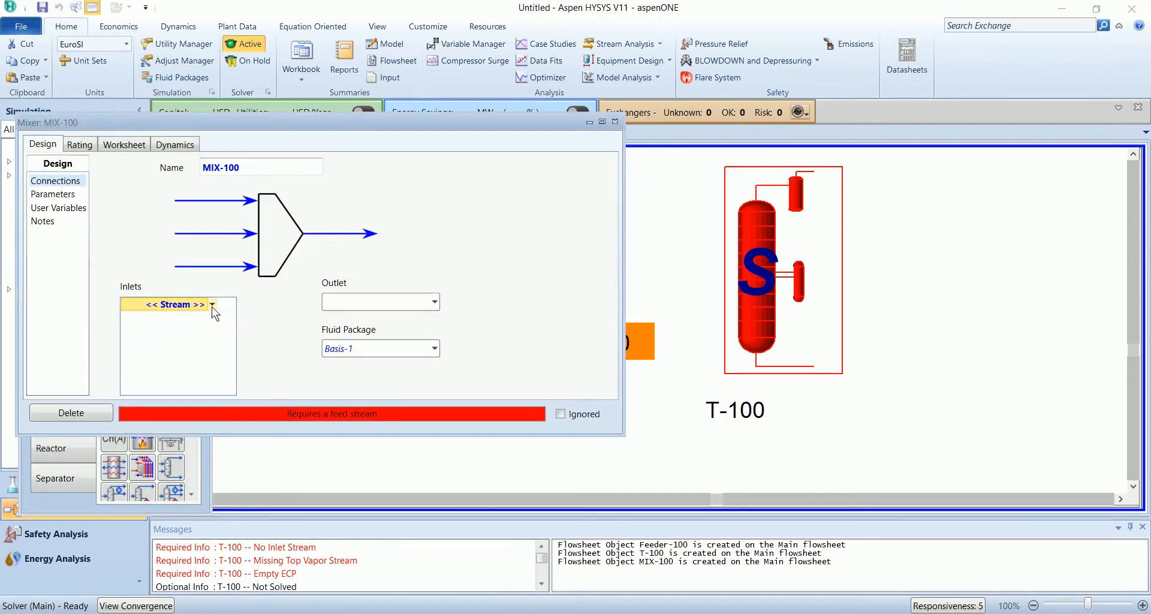
type("Feed")
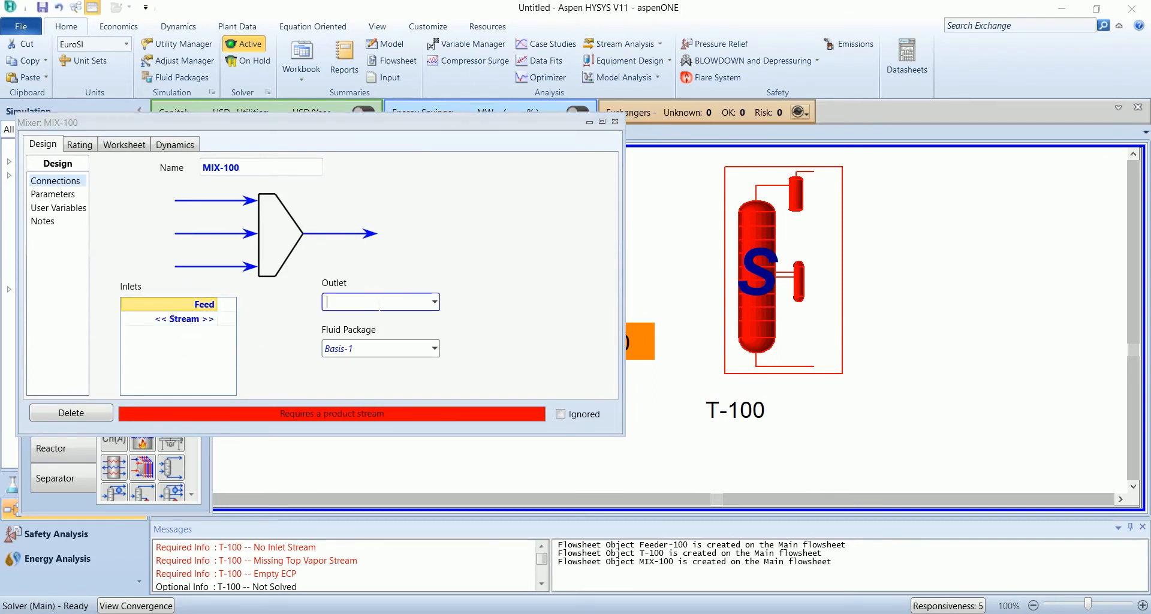
type("To COl")
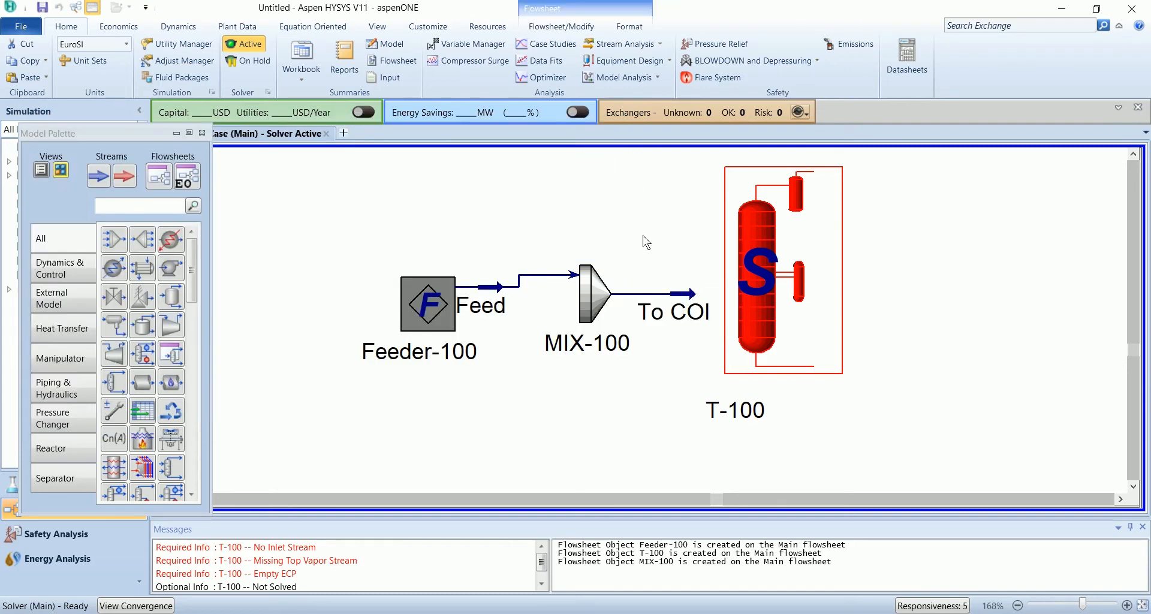
Name T-100's products FG, Water, Naphtha, LGO, HGO and bottoms Coker Feed.
double_click(770, 271)
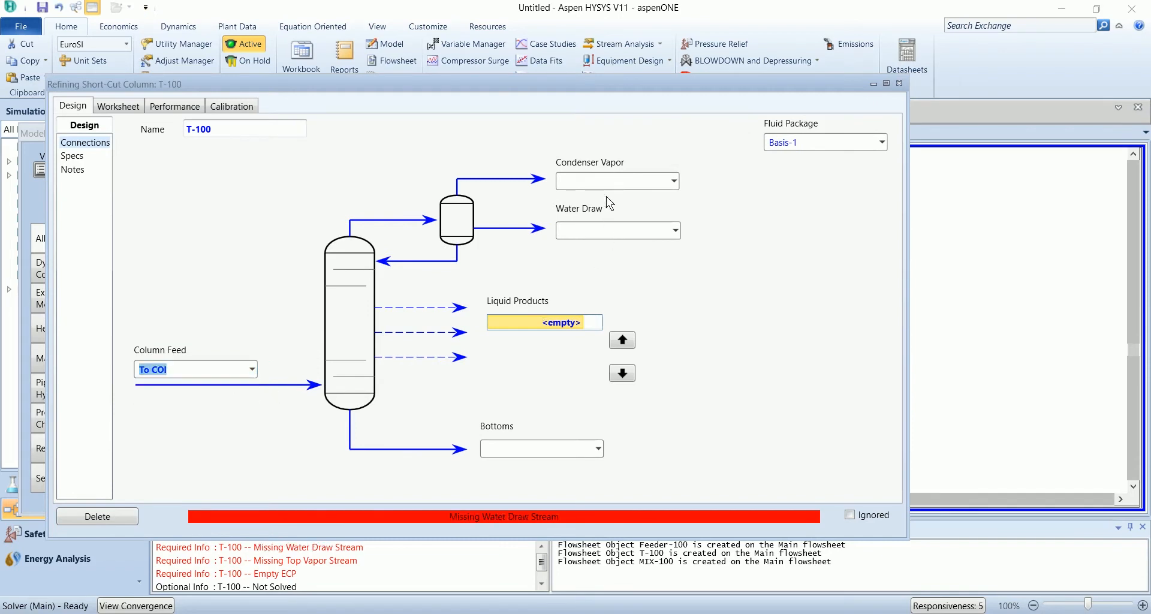
left_click(609, 181)
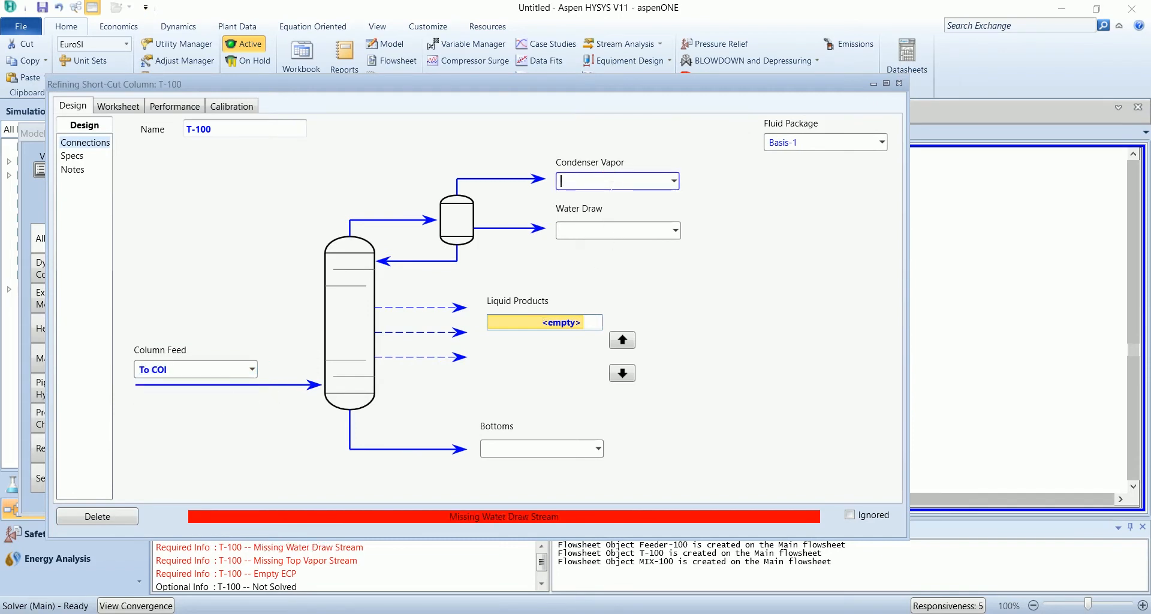
type("FG")
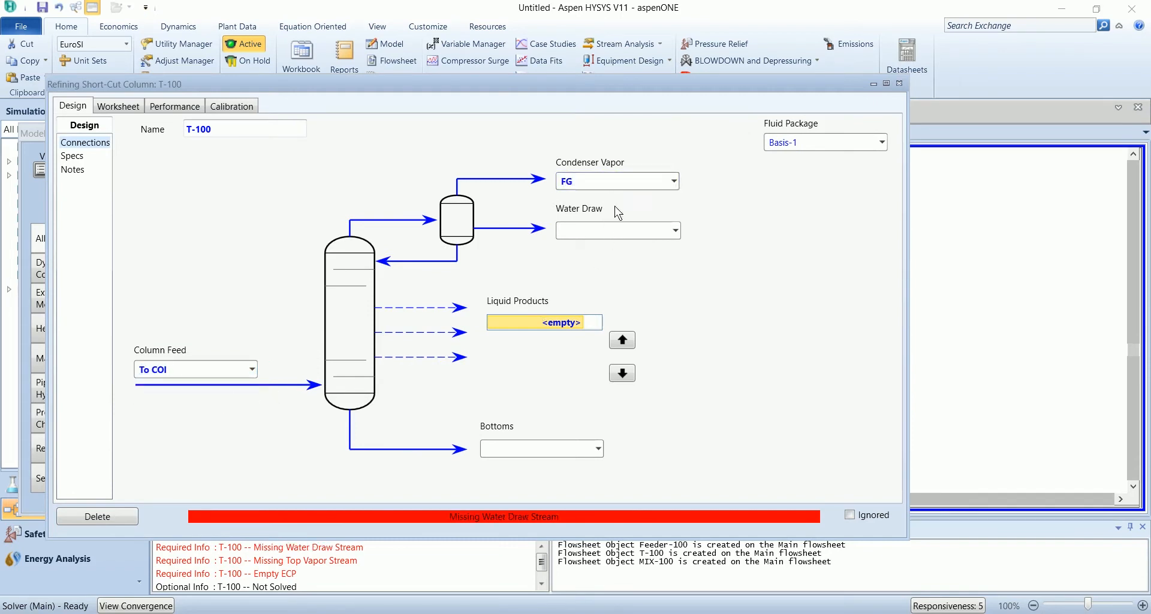
type("Water")
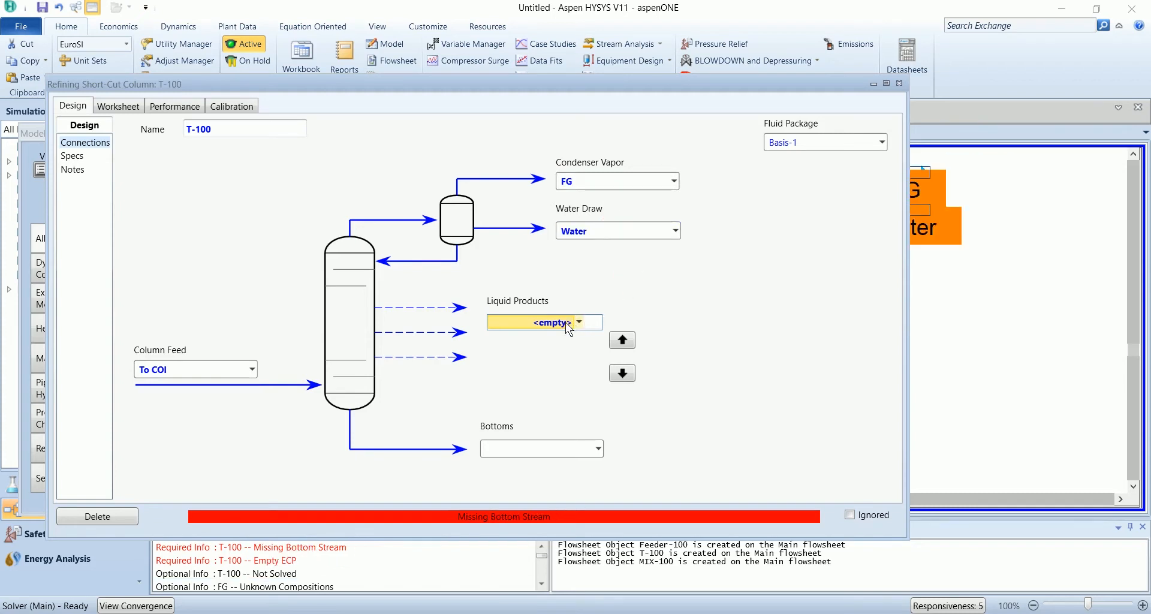
type("Naphtha")
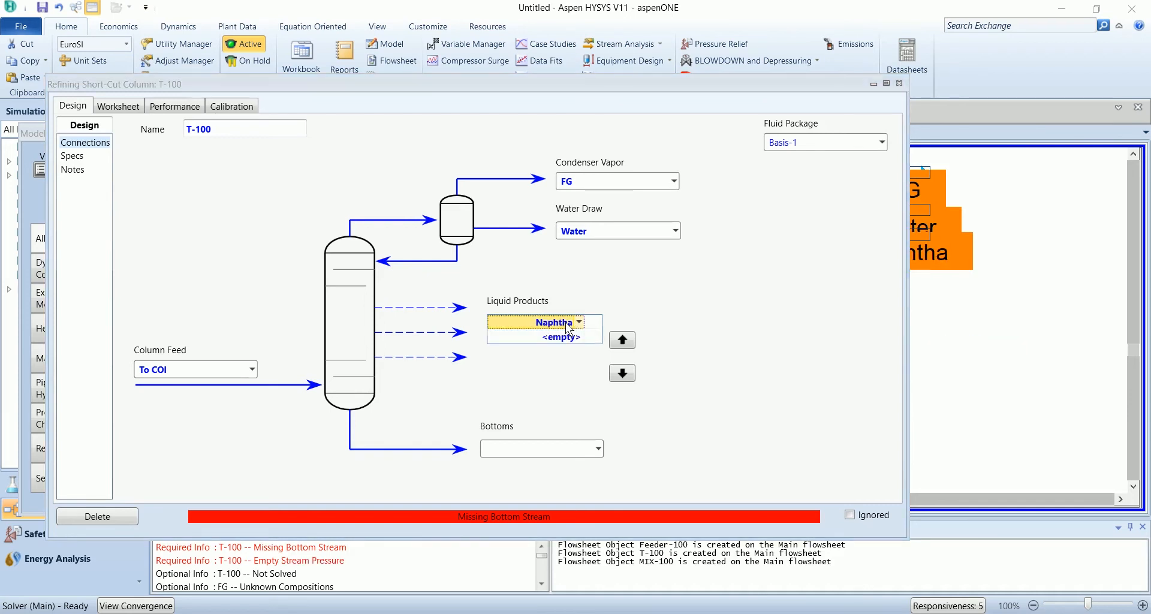
left_click(550, 337)
type("LGO")
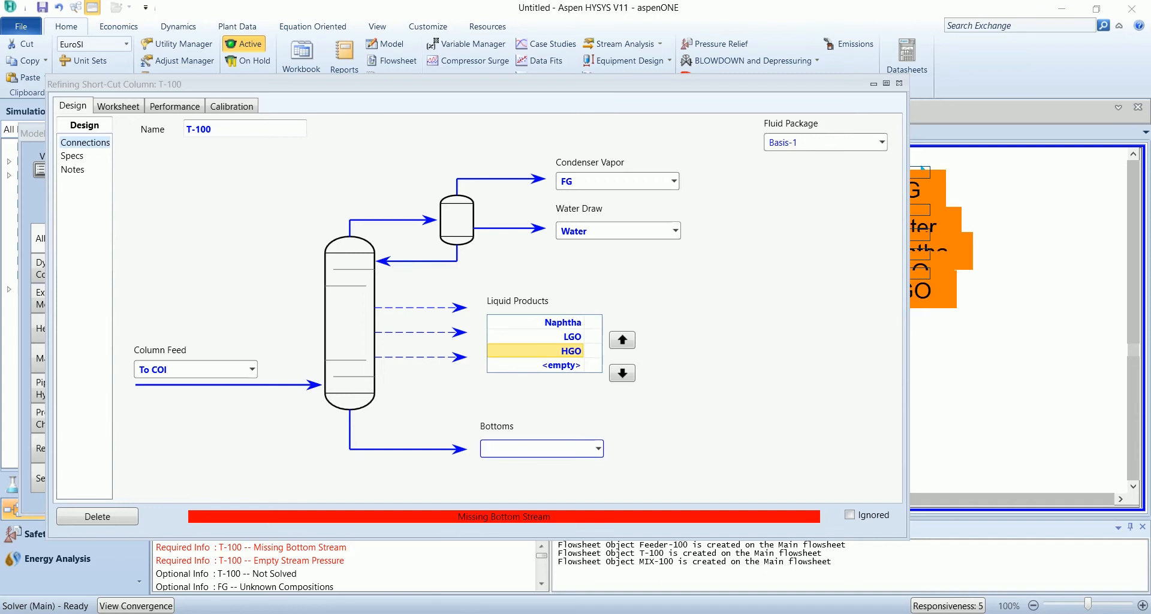
type("Coker Feed")
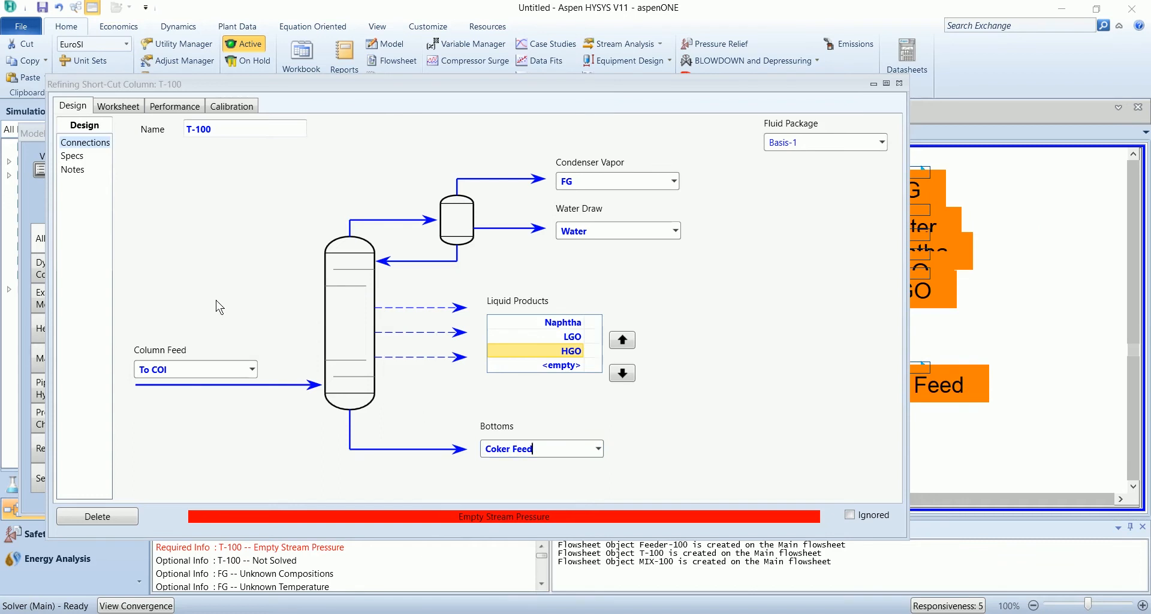
Enter the product end cut points on Design Specs, with Naphtha at 168.0 °C.
left_click(72, 156)
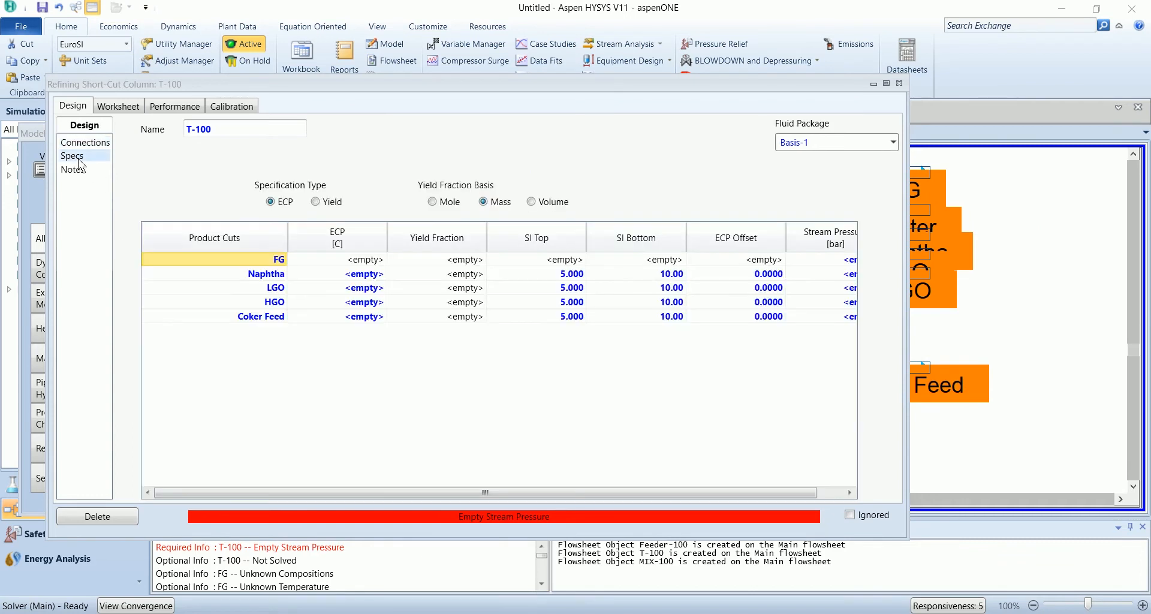
mouse_move(259, 309)
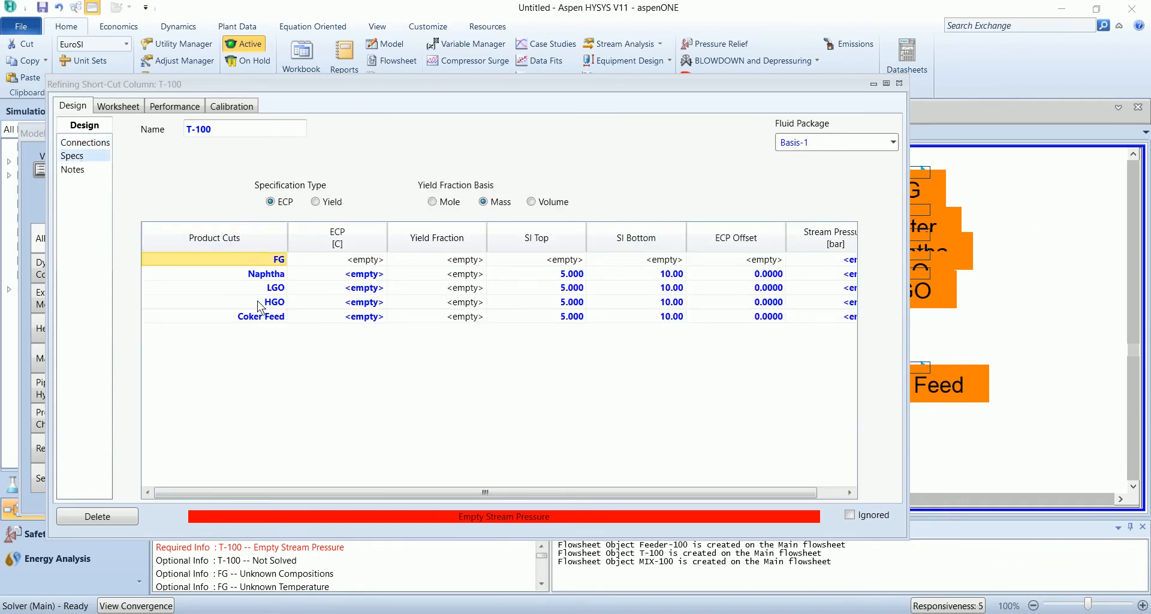
left_click(337, 273)
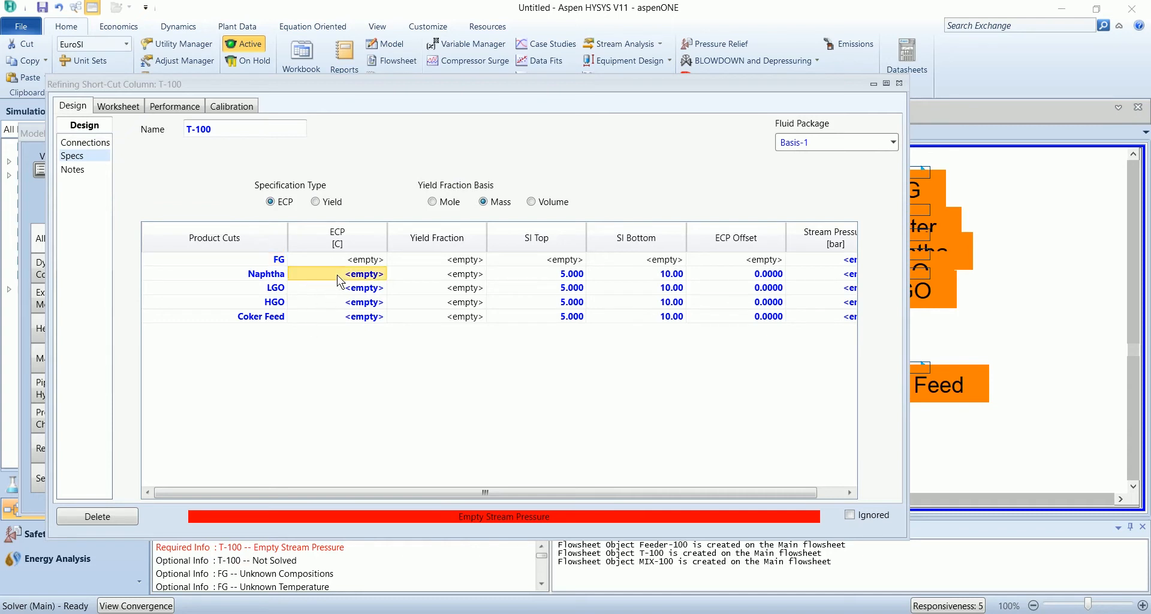
mouse_move(357, 288)
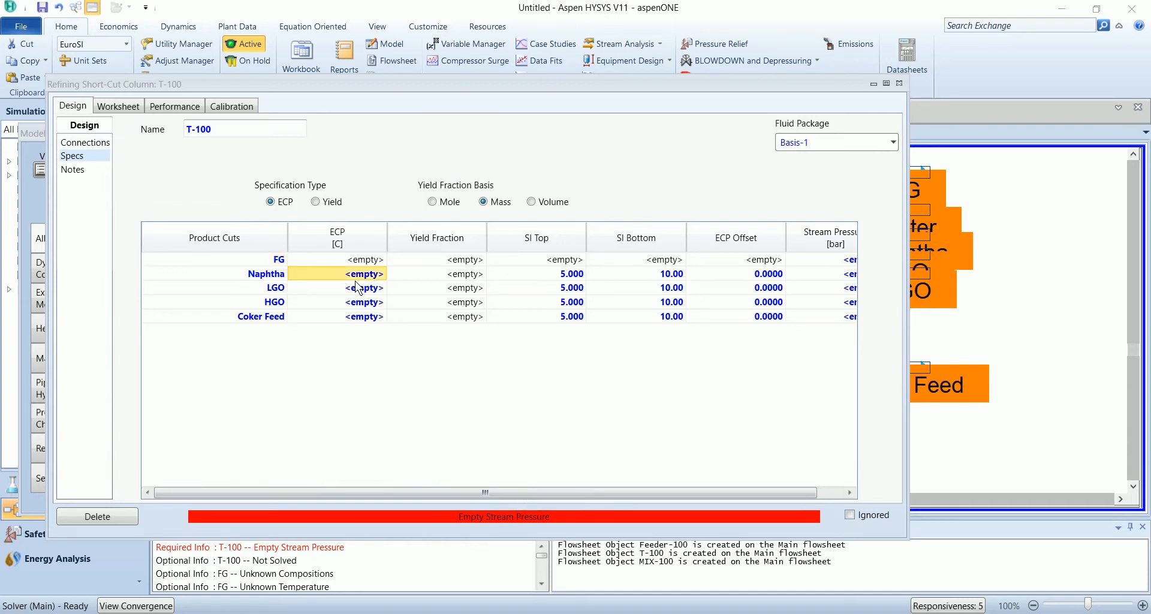
left_click(363, 274)
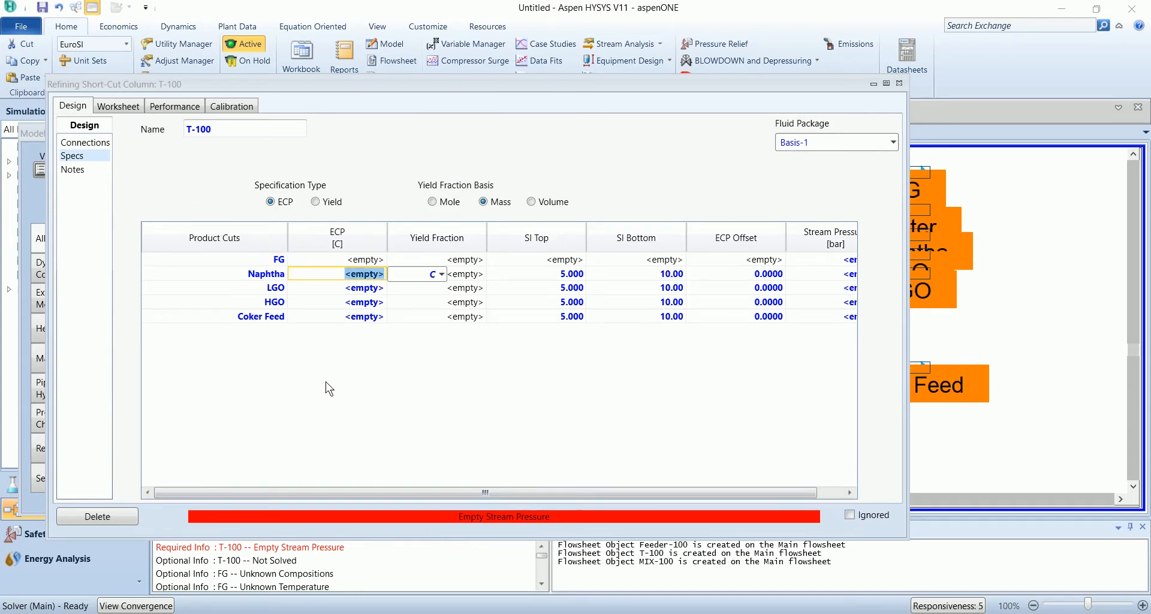
type("168.0")
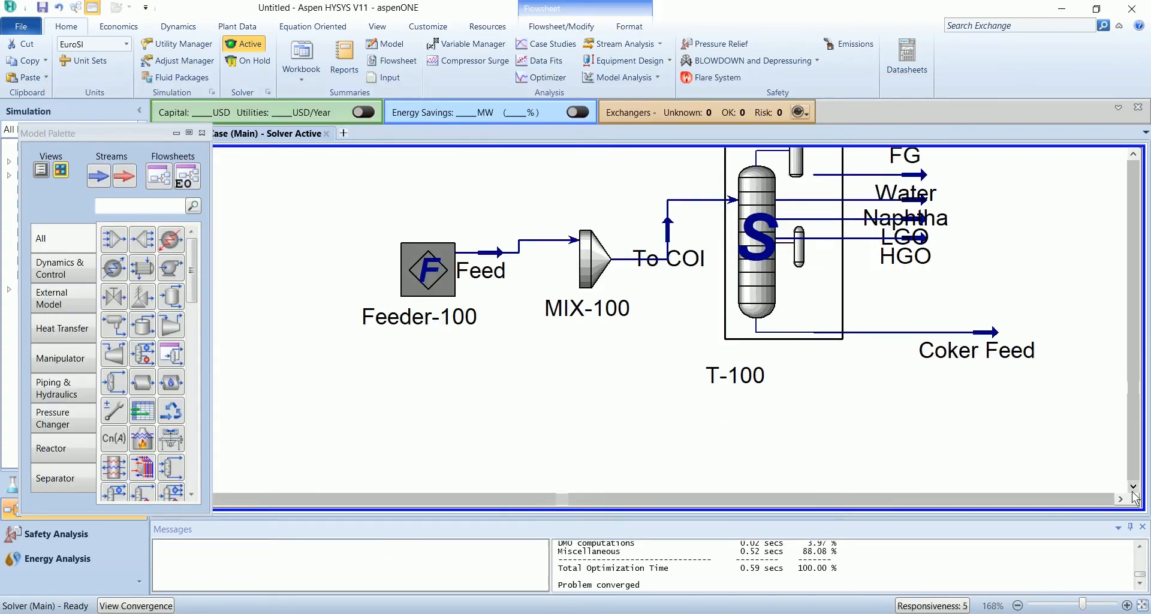
Drop a Delayed Coker COKER-100 below the column and bring up its connections.
scroll("down", 3)
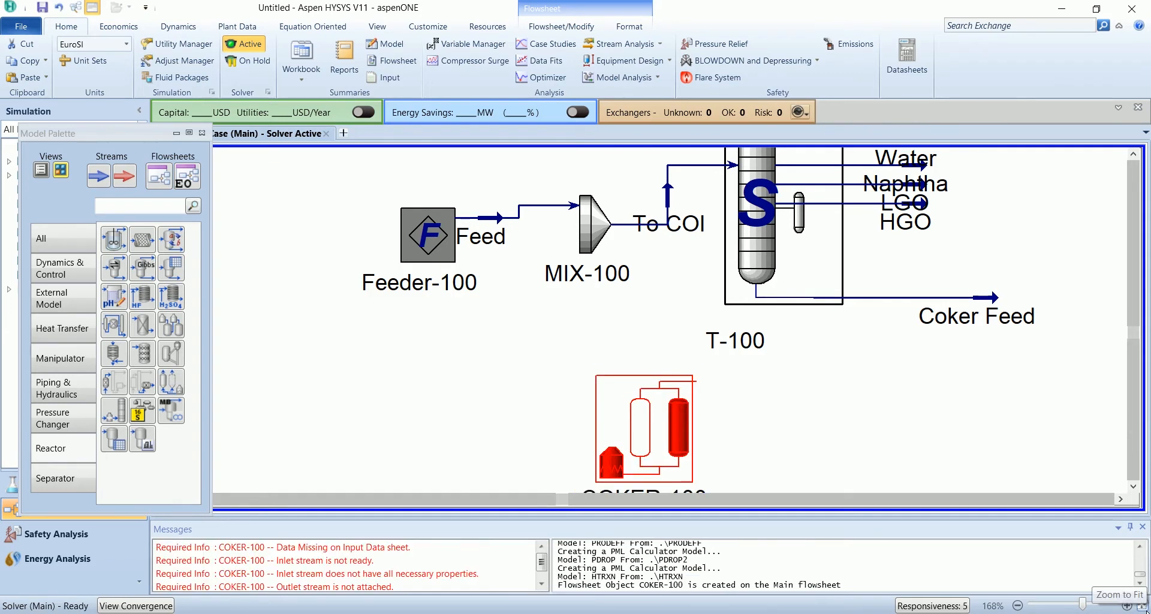
double_click(644, 435)
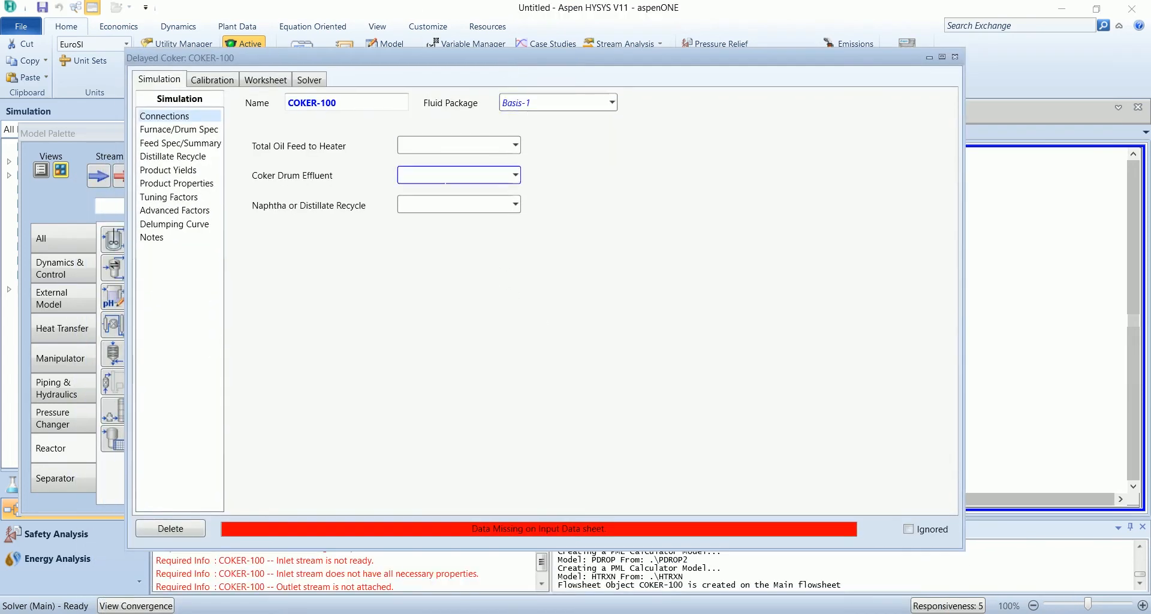
Route Coker Feed to the coker heater and name its drum effluent OffGas.
left_click(513, 145)
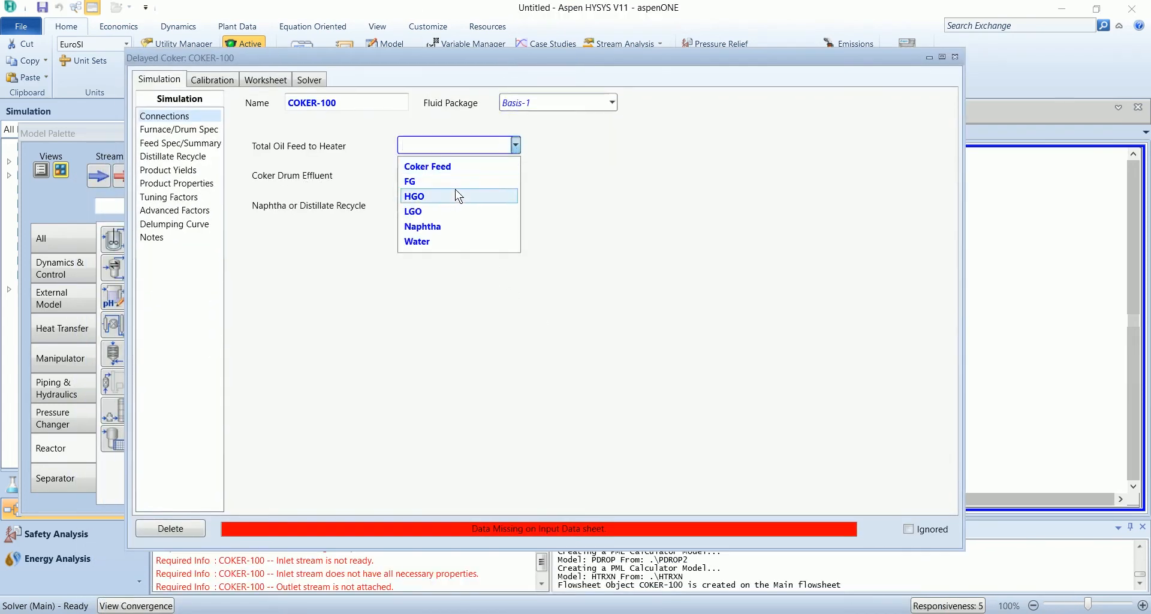
left_click(426, 167)
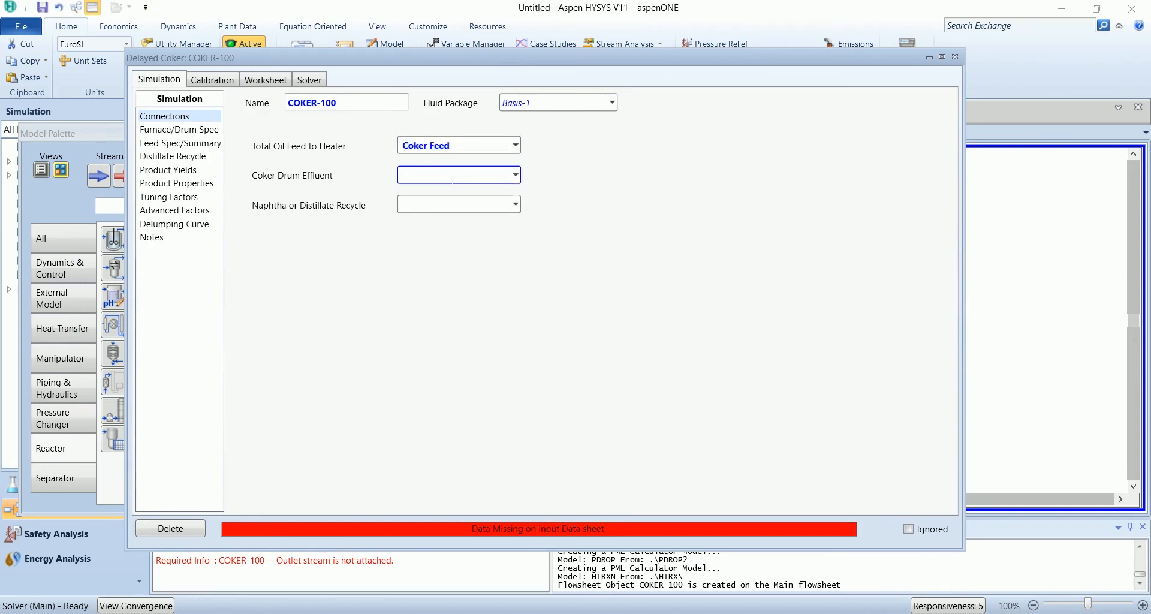
type("OffGas")
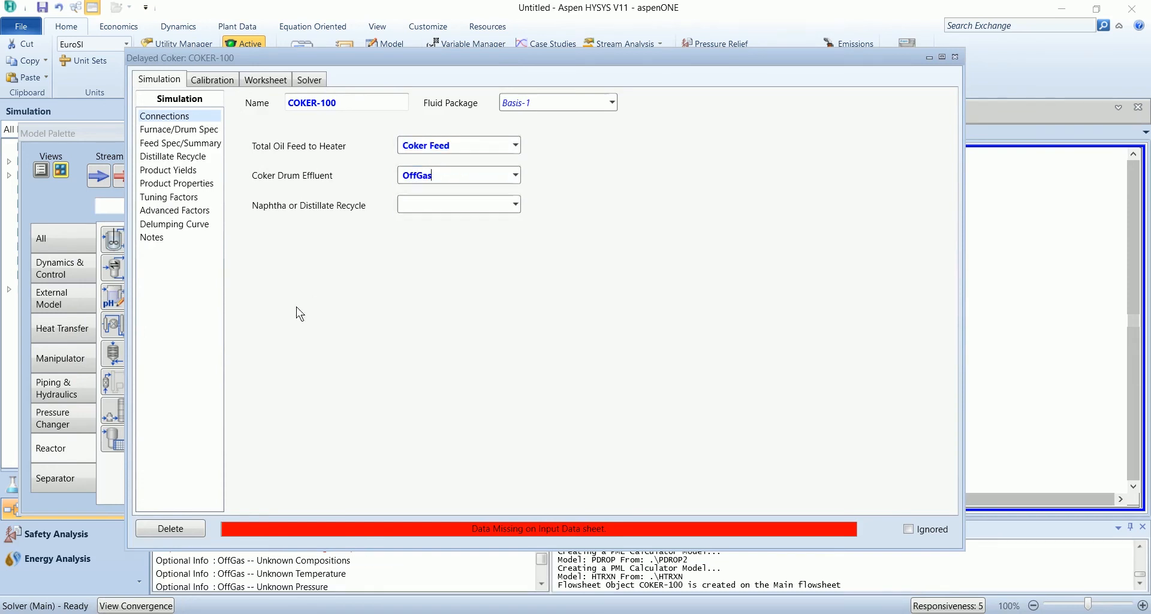
left_click(179, 129)
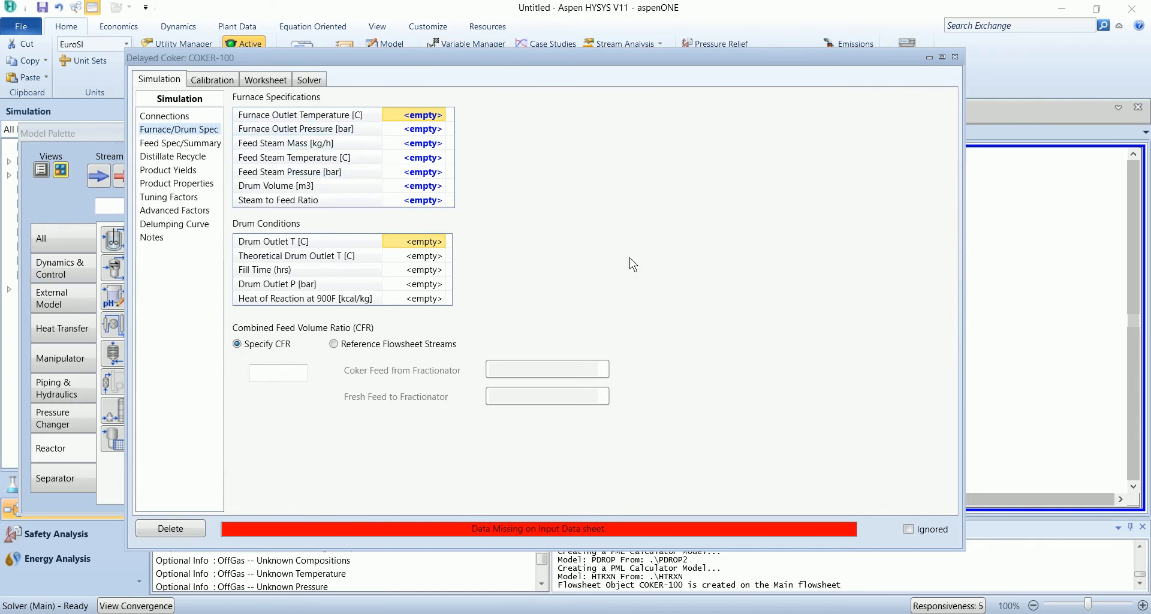
Enter furnace outlet 490 °C, 5.1 bar, steam 220 kg/h at 200 °C, 11.5 bar and CFR 1.14.
type("490.0")
left_click(419, 143)
type("5")
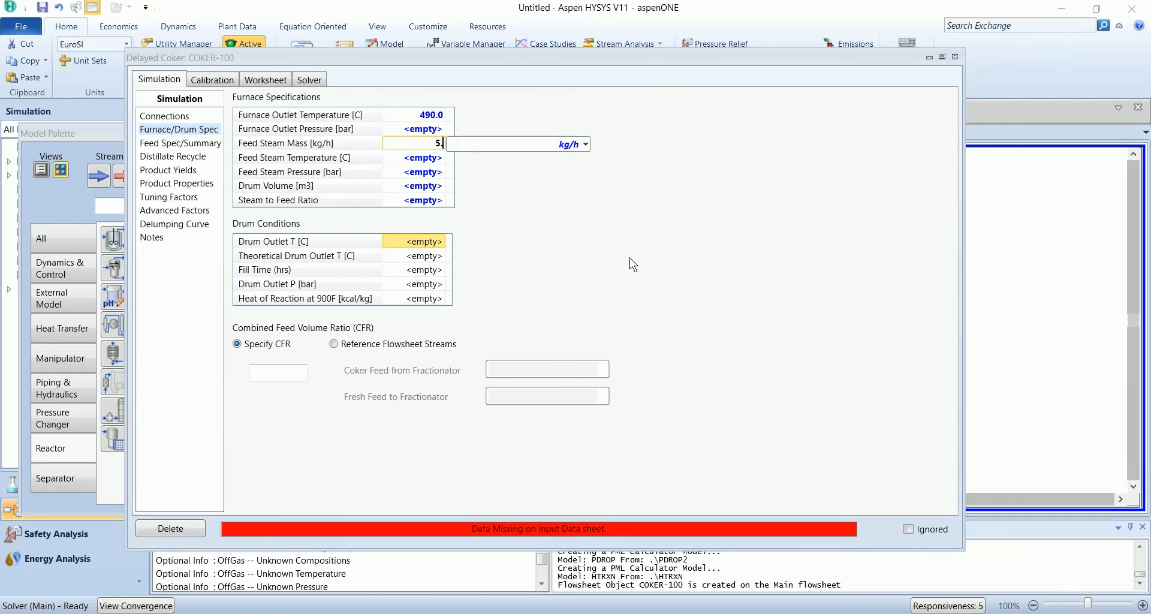
key("BackSpace")
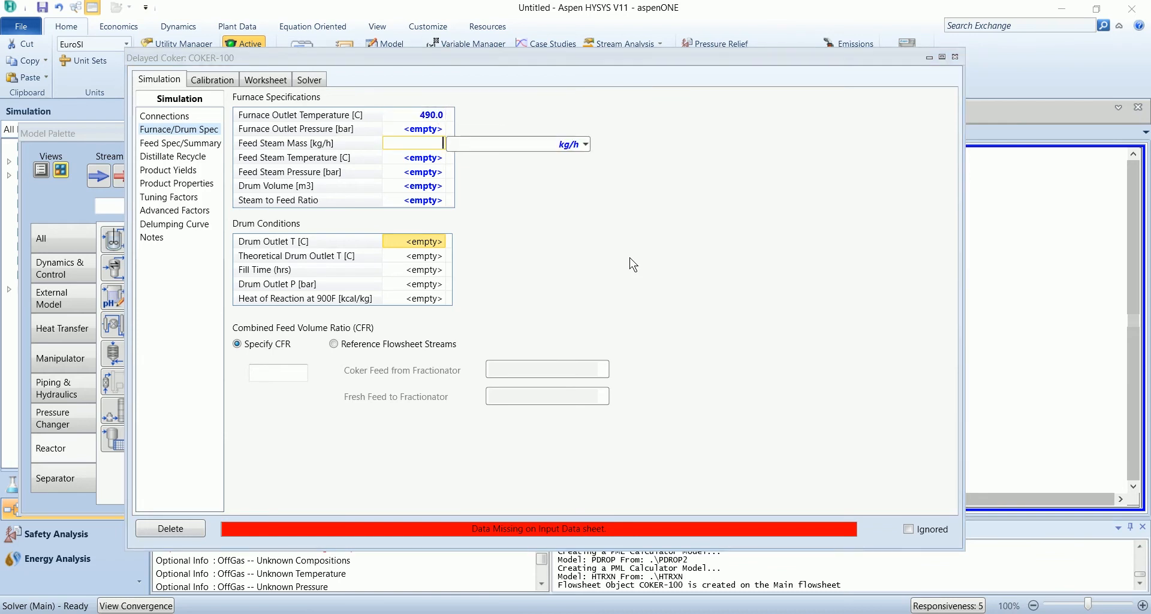
type("5.100")
type("220")
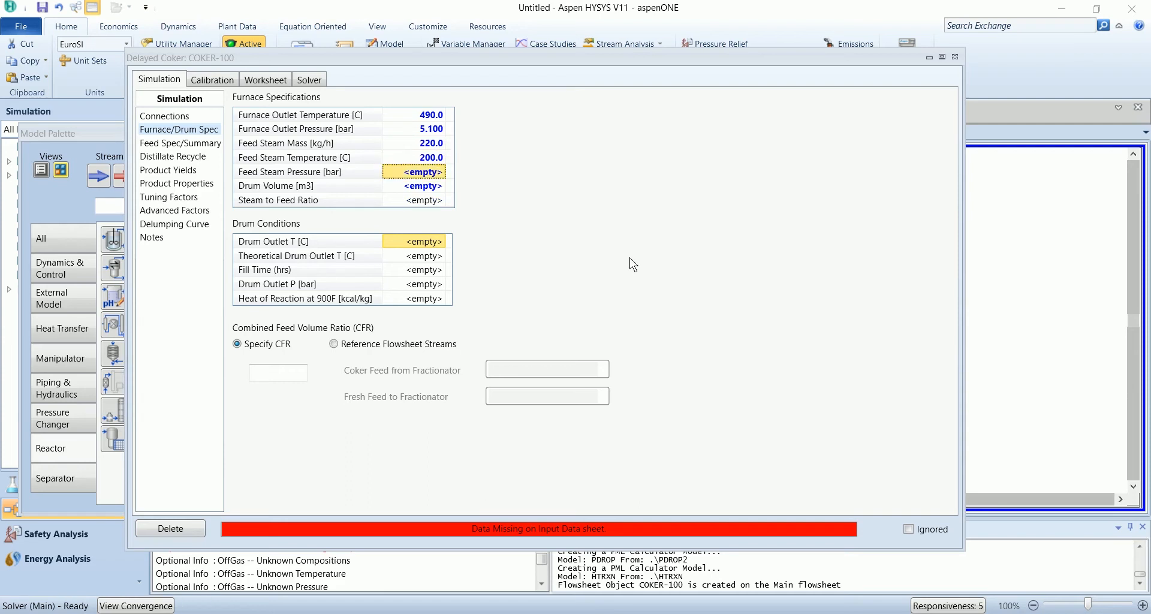
type("11.50")
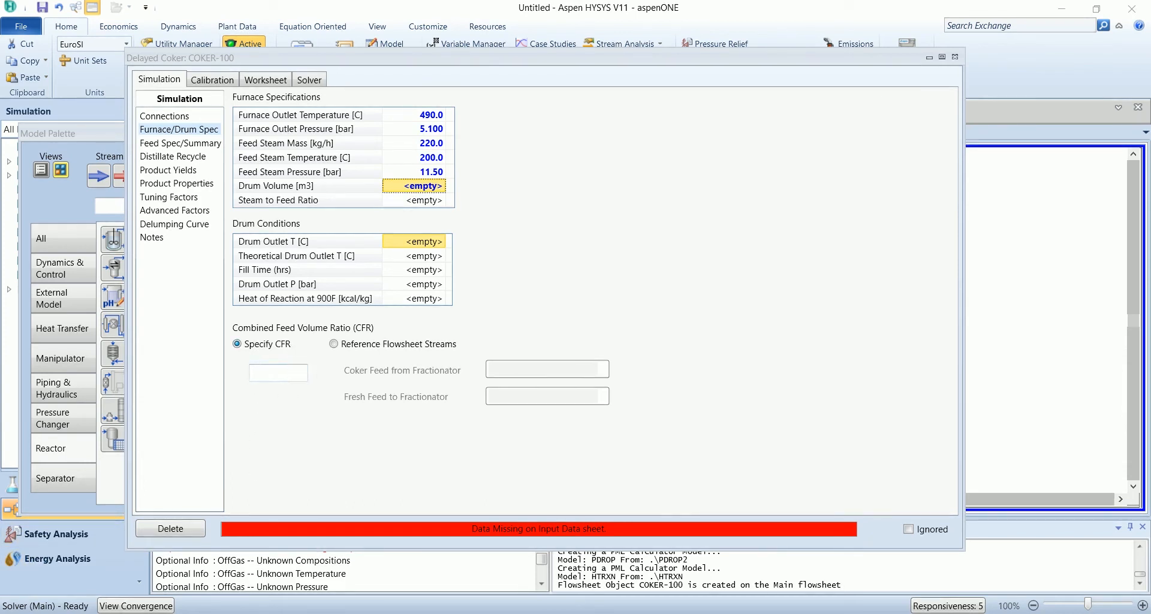
left_click(278, 373)
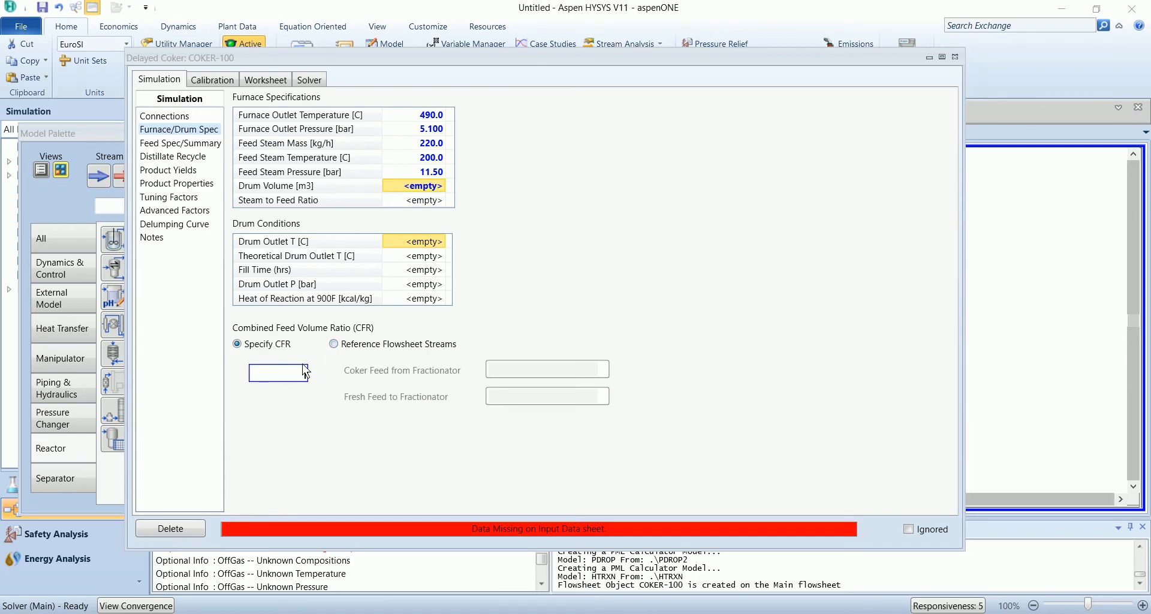
type("1.14")
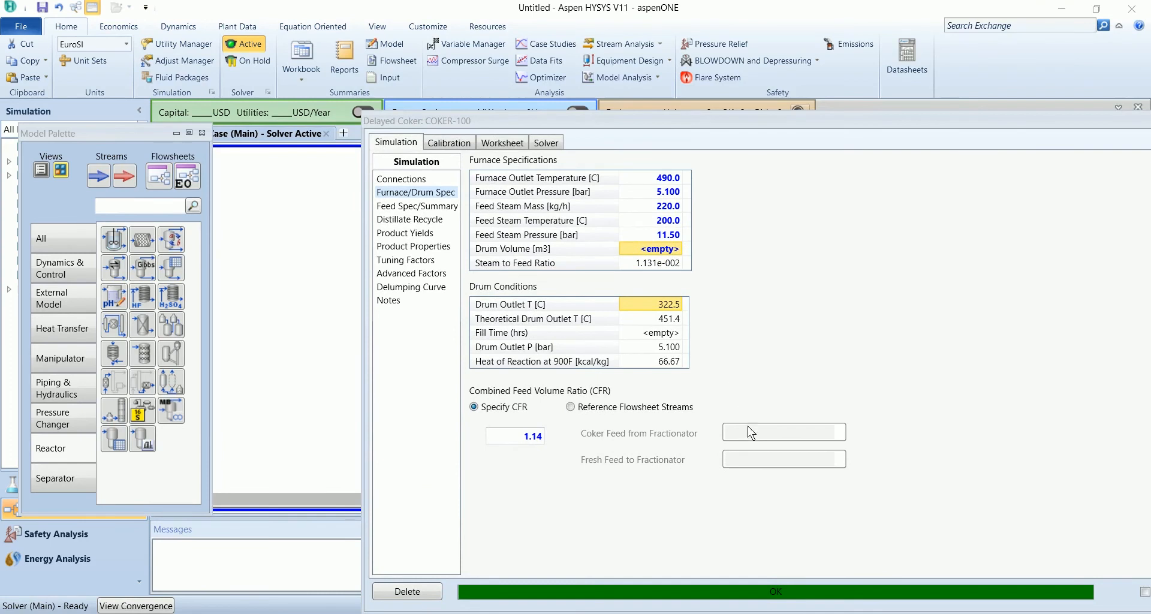
mouse_move(741, 474)
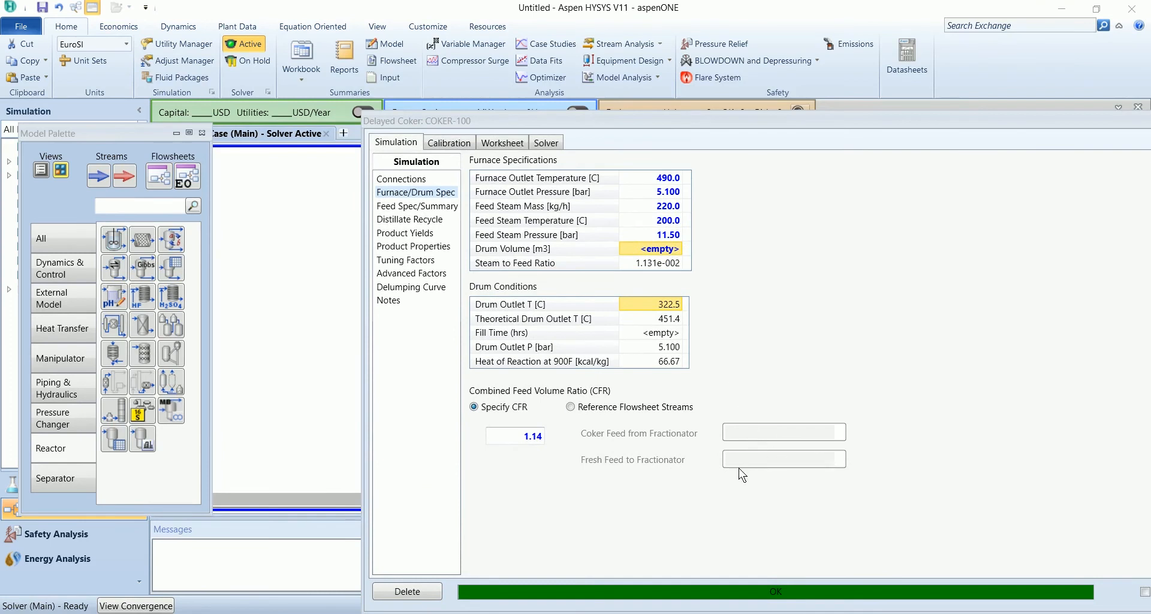
mouse_move(695, 415)
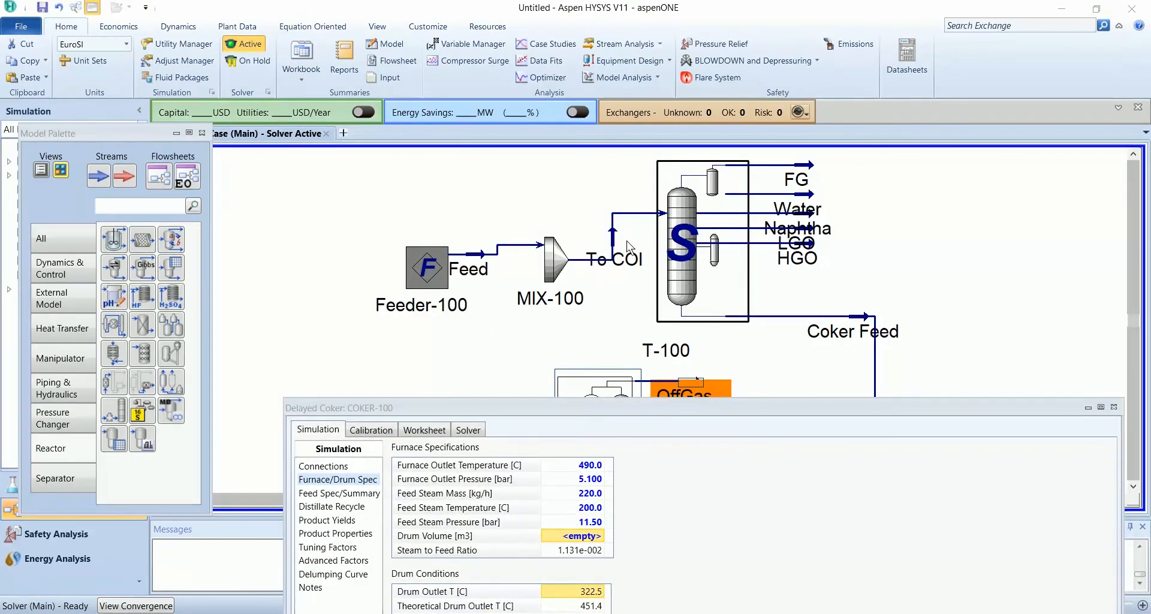
mouse_move(505, 95)
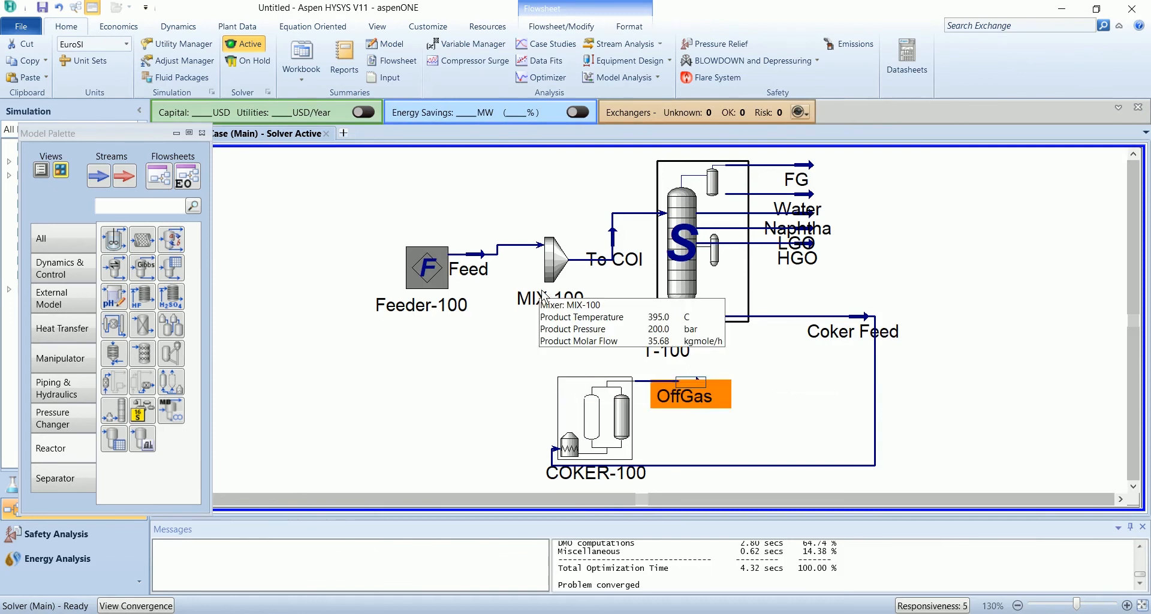
mouse_move(70, 414)
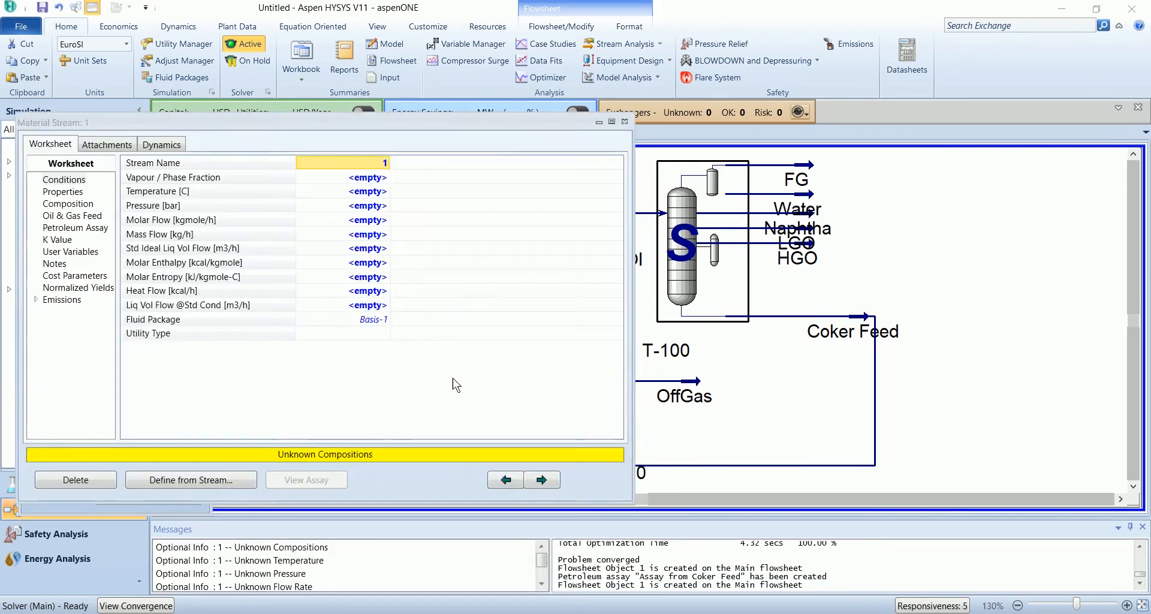
Define the new material stream from OffGas (322.5 °C, 5.1 bar, 171.2 kgmole/h).
left_click(190, 480)
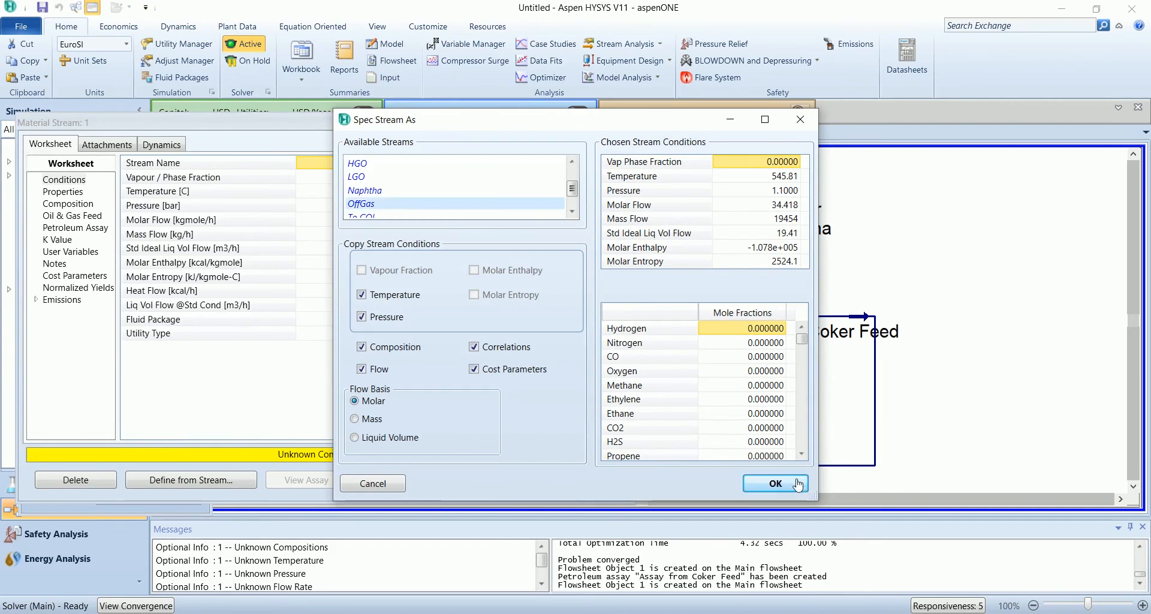
left_click(775, 483)
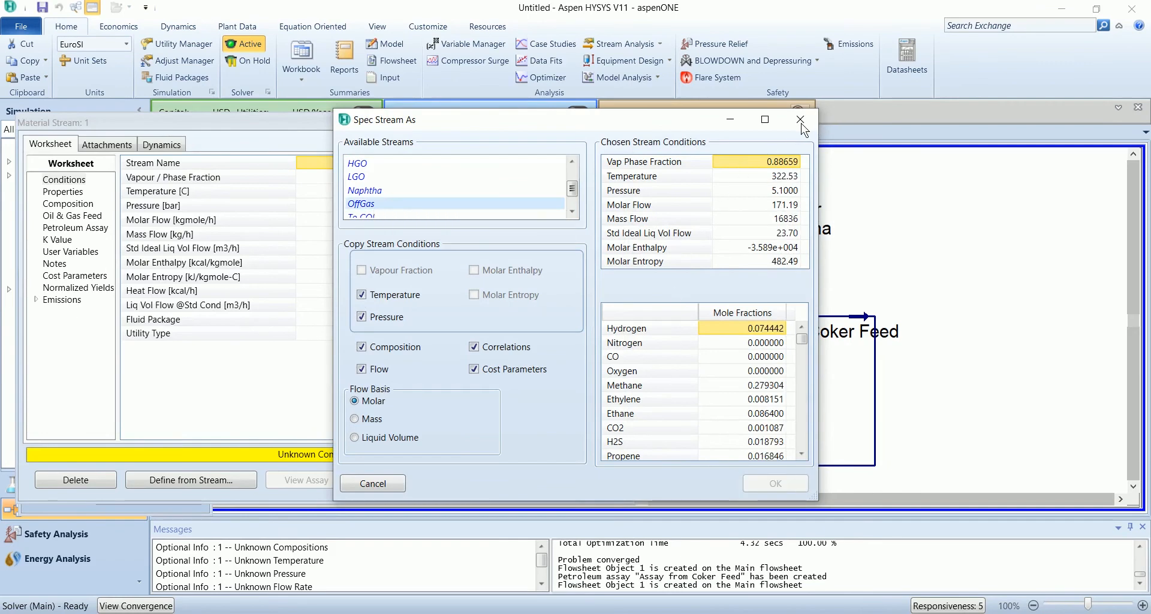
left_click(371, 483)
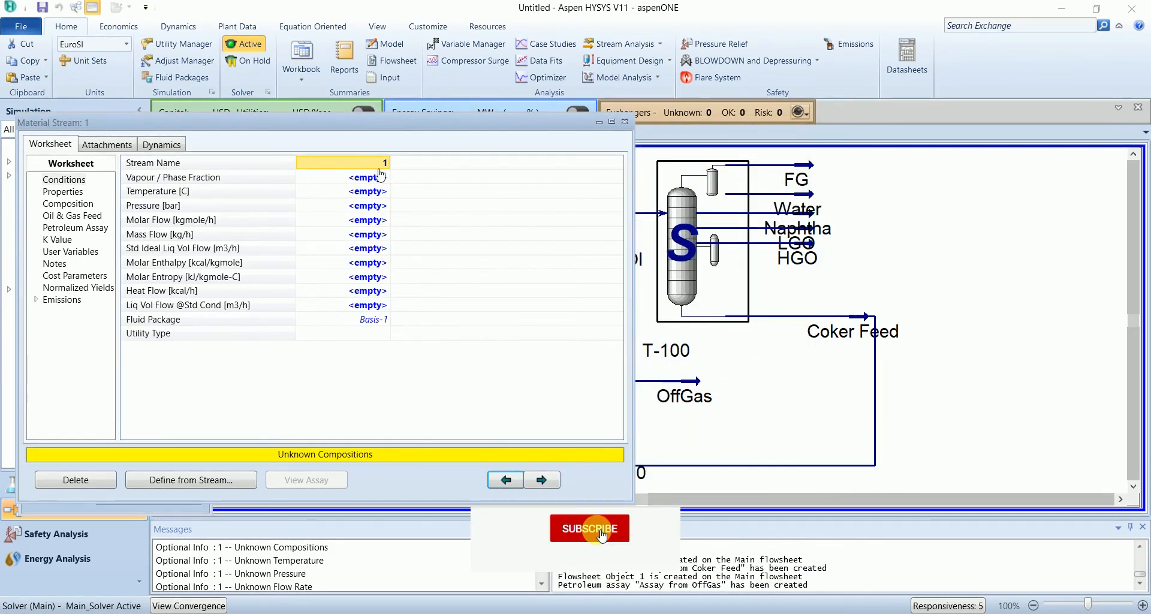
Rename the copied stream to Recycled OffGas.
left_click(589, 529)
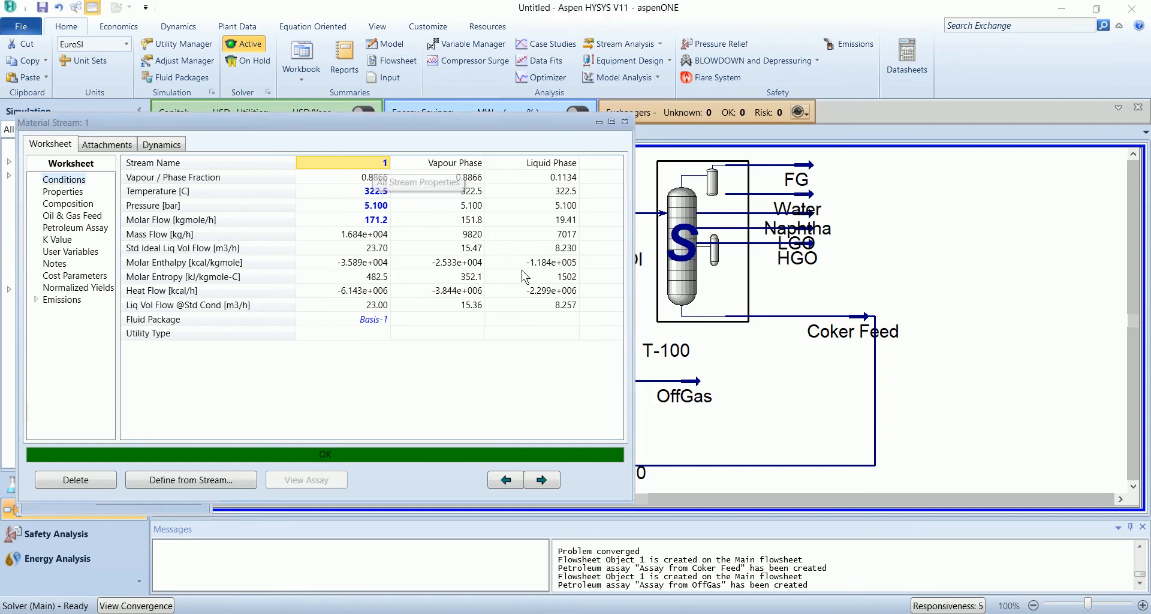
type("Recycled OffGas")
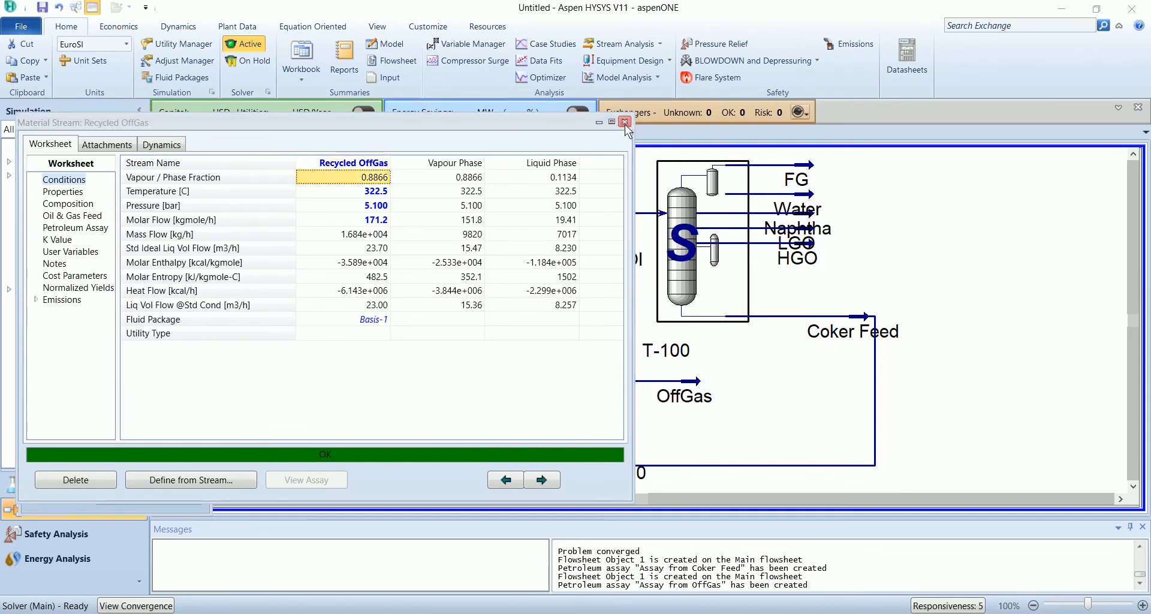
left_click(623, 122)
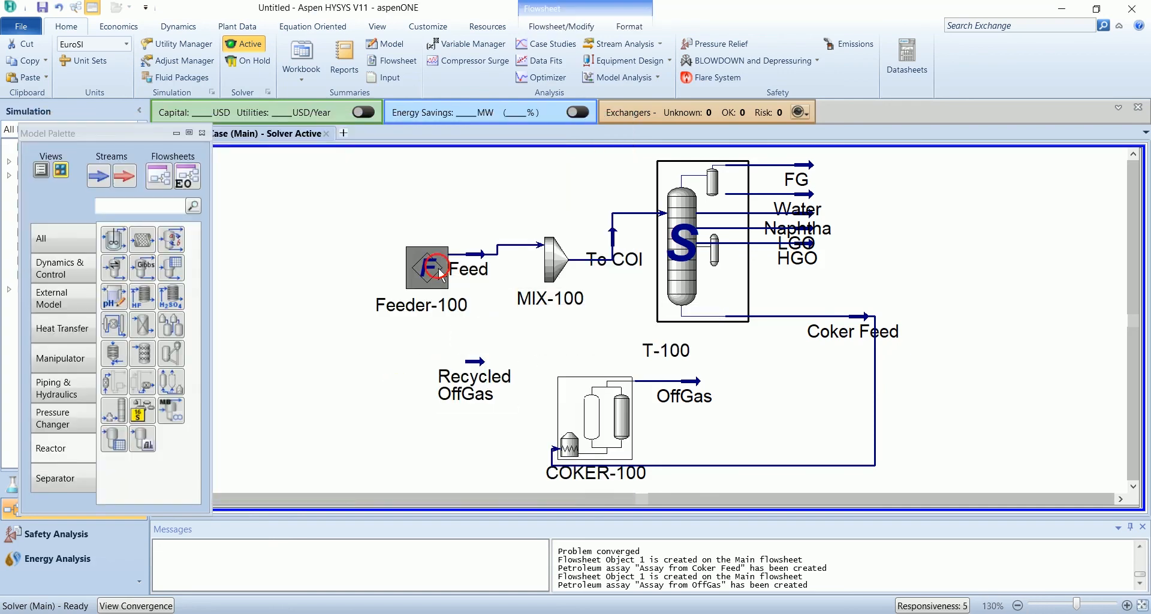
Add Recycled OffGas as a second inlet to MIX-100 alongside Feed.
double_click(552, 262)
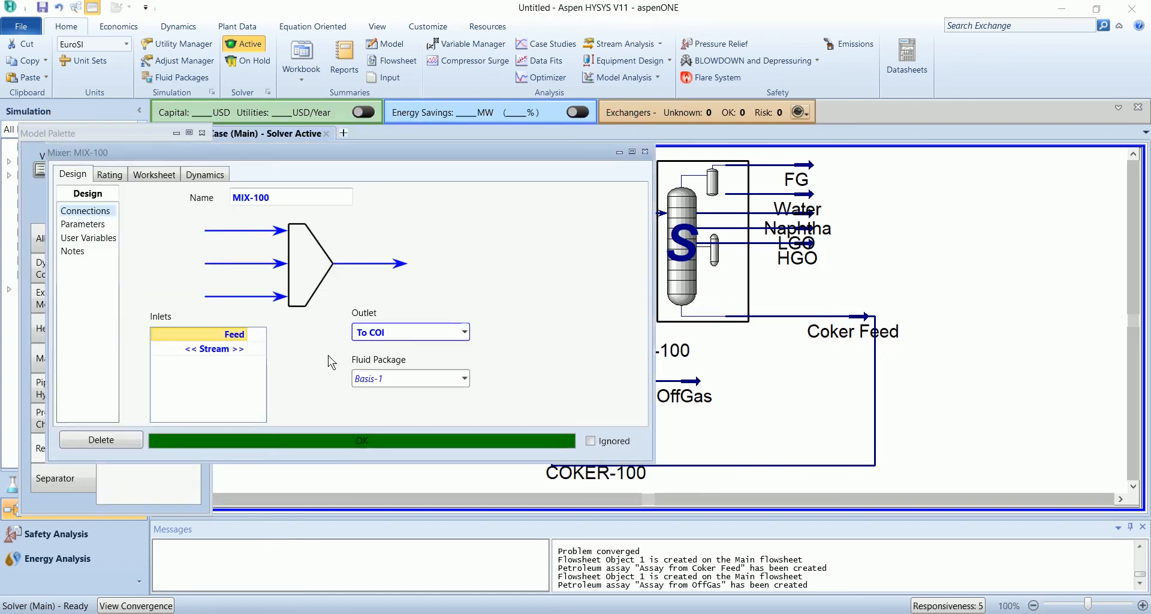
mouse_move(273, 356)
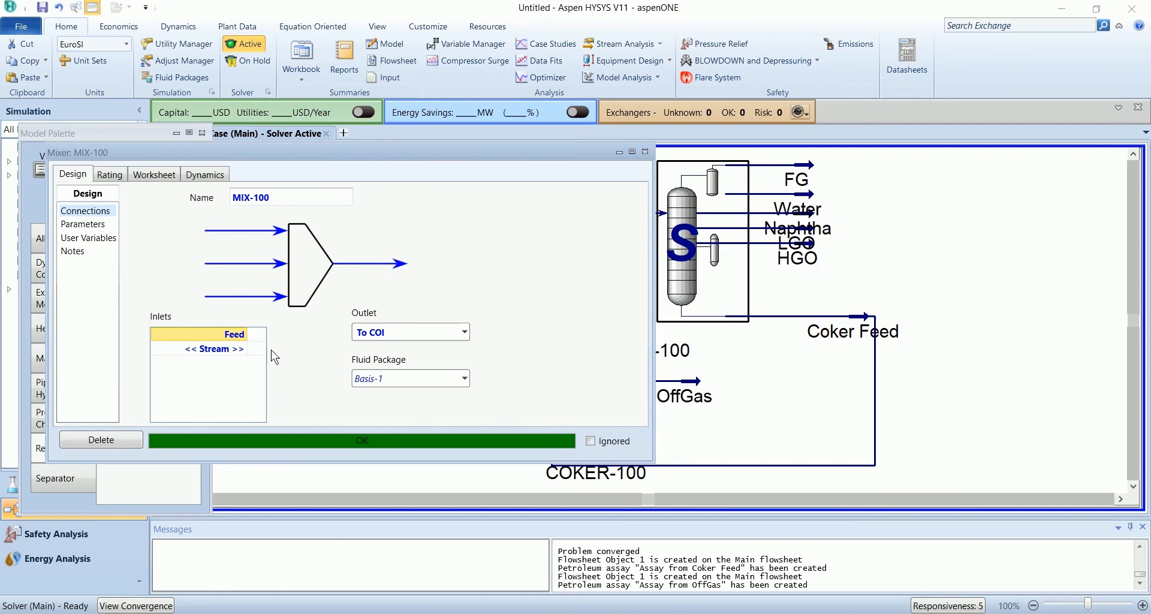
left_click(241, 349)
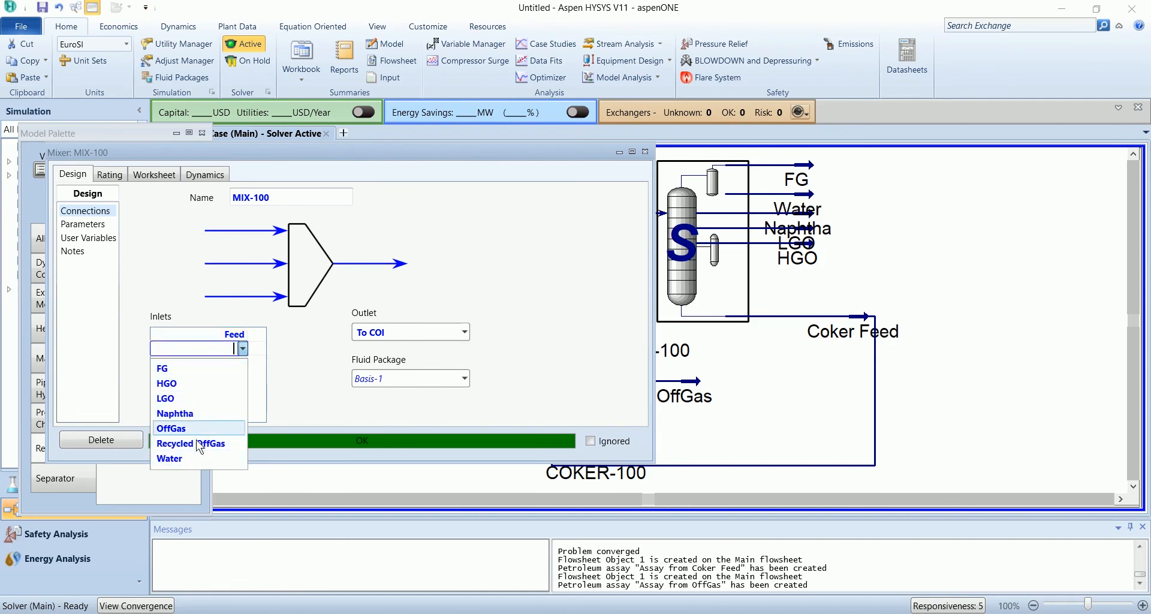
left_click(191, 444)
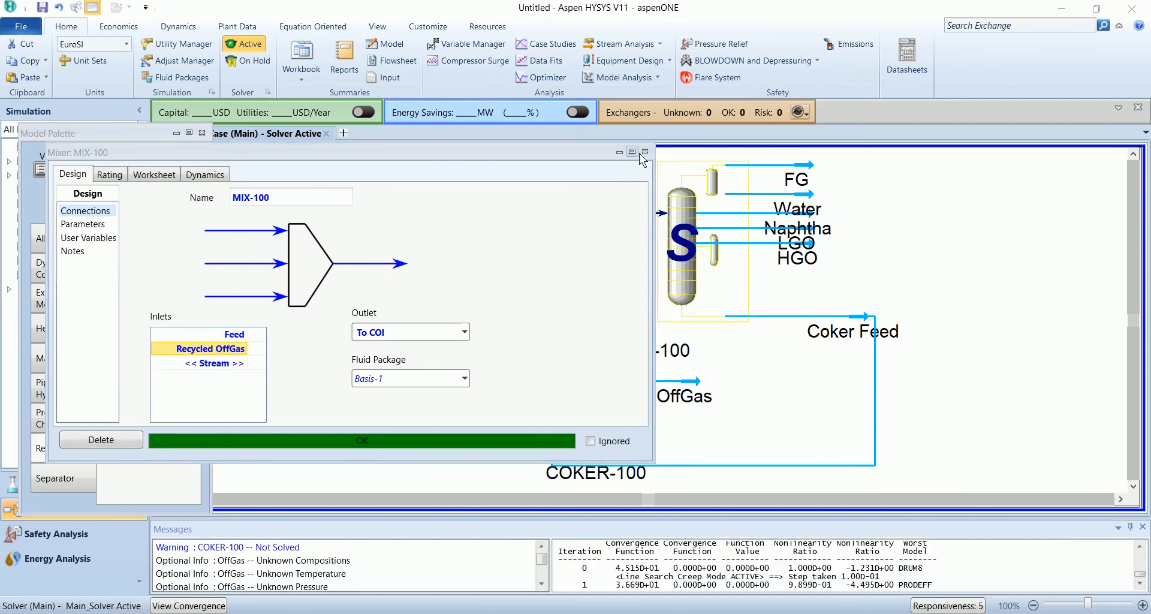
left_click(632, 151)
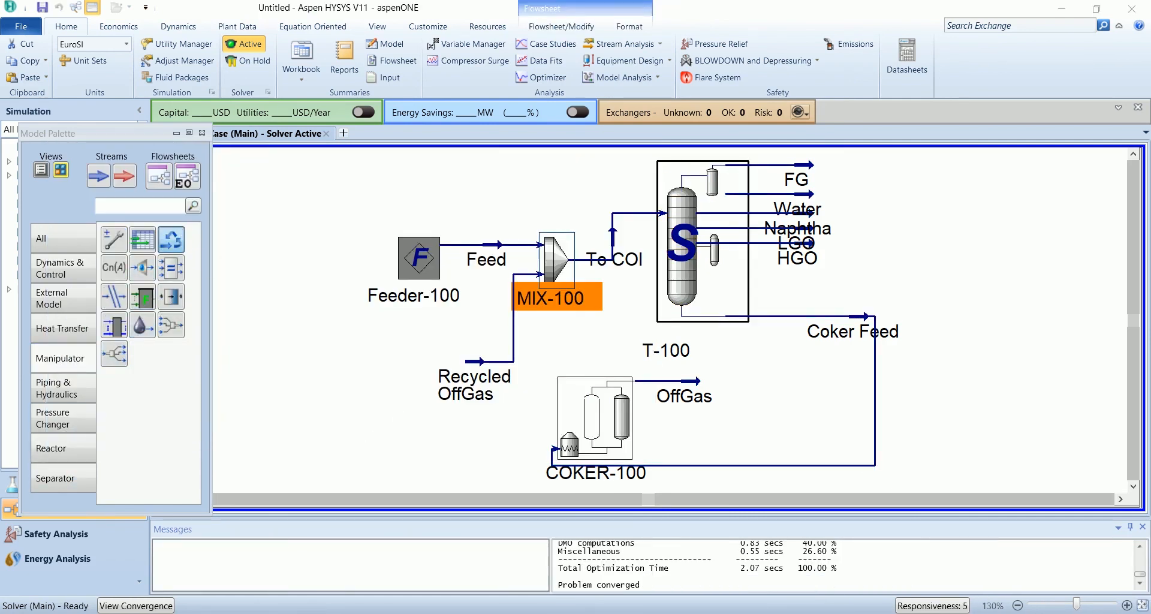
left_click(393, 392)
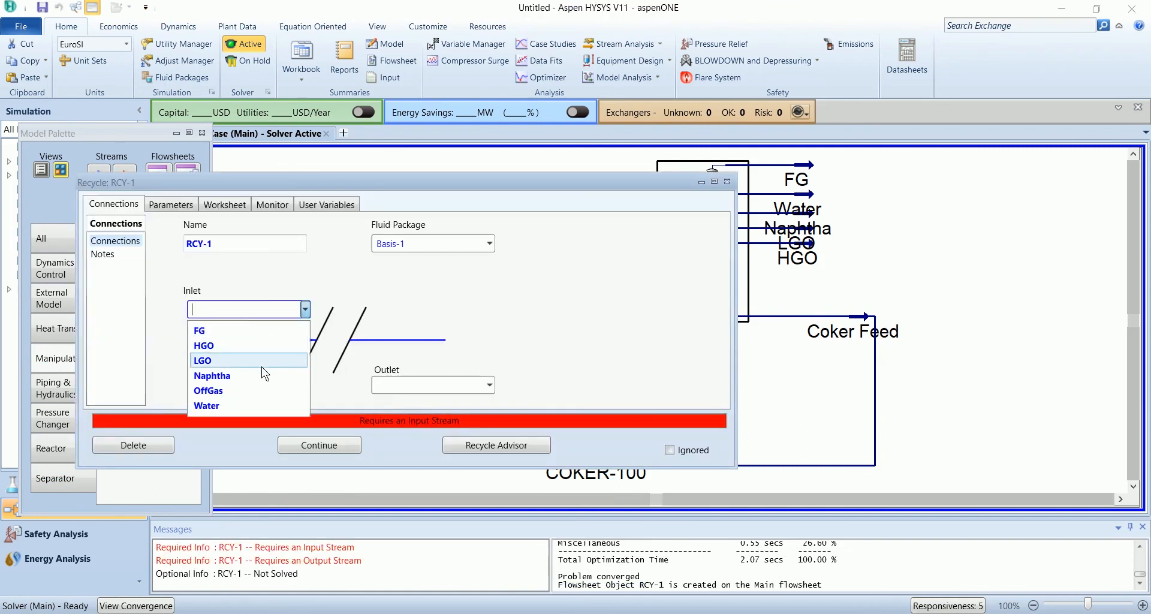
Assign OffGas as the inlet stream of recycle block RCY-1.
left_click(209, 390)
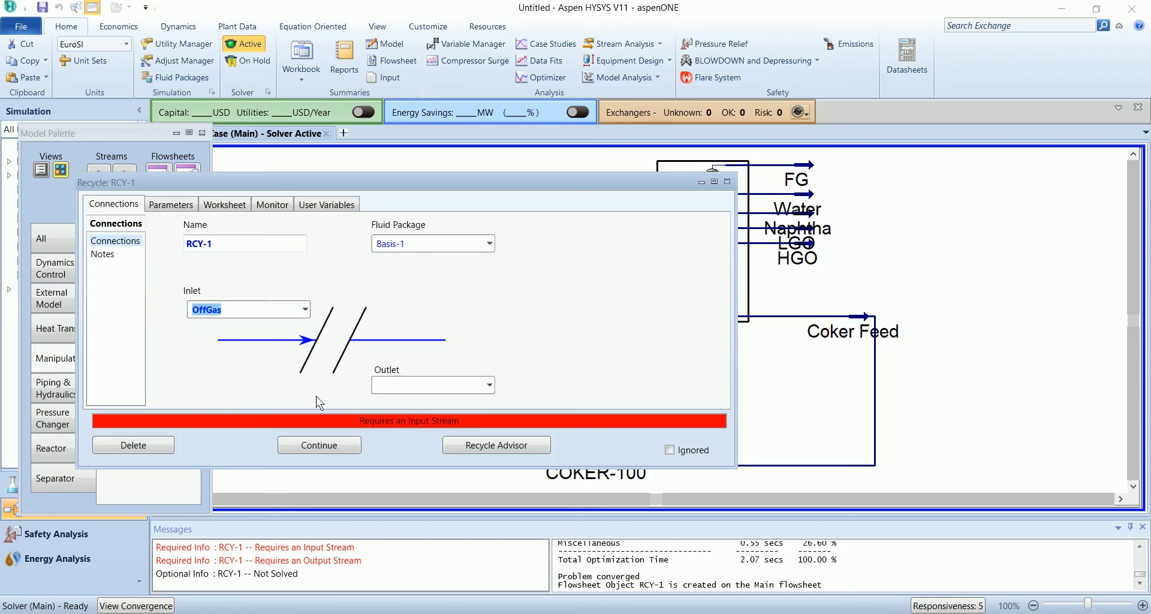